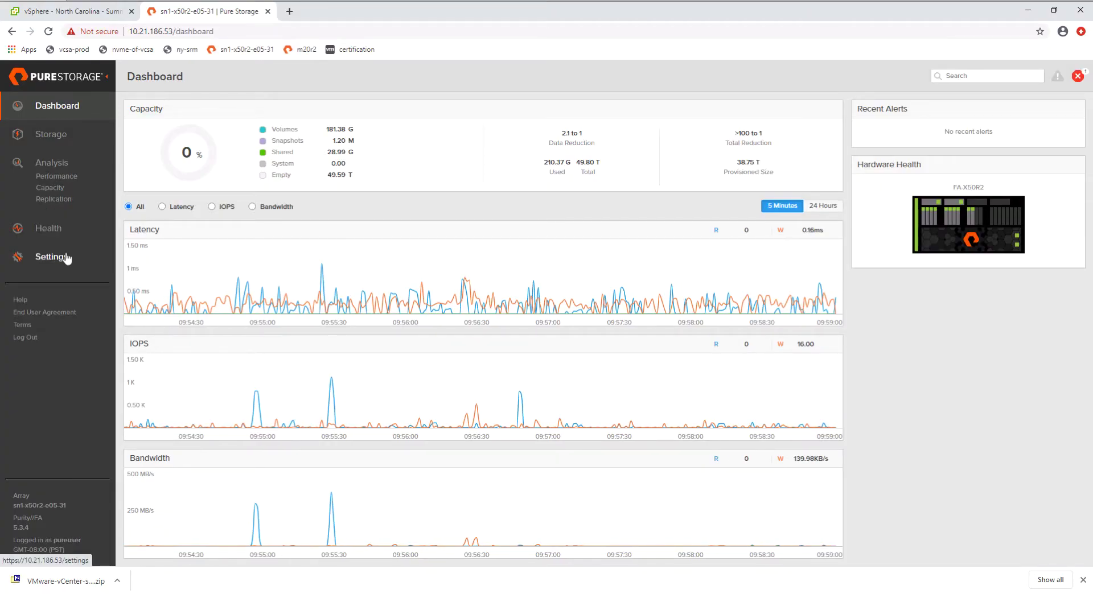
Go to the array's Settings, Software page showing the vSphere Plugin entry.
{"action": "left_click", "coordinate": [51, 257]}
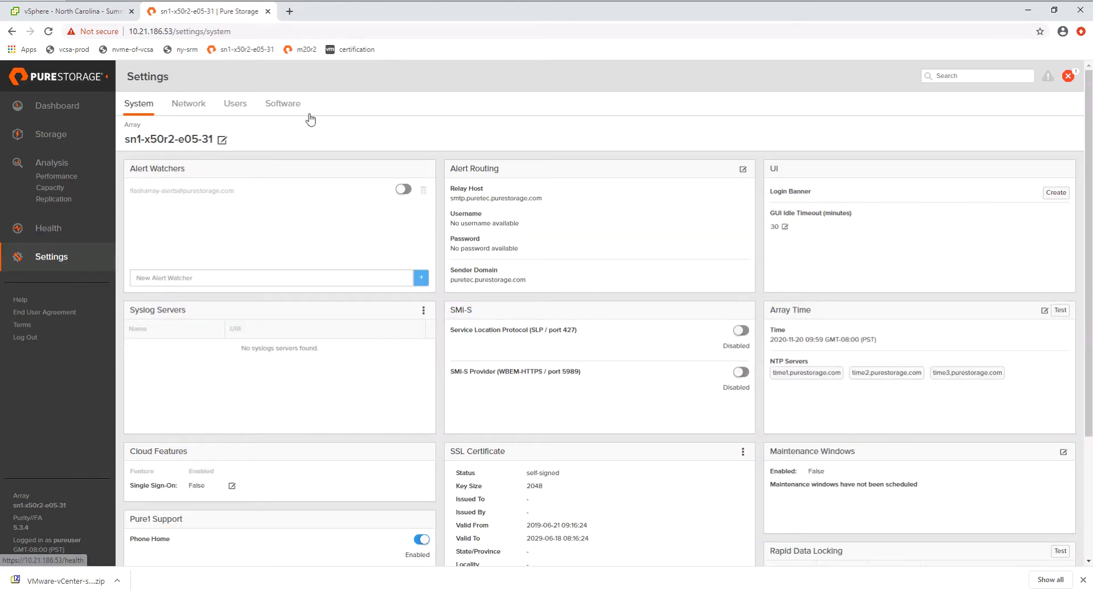
{"action": "left_click", "coordinate": [282, 103]}
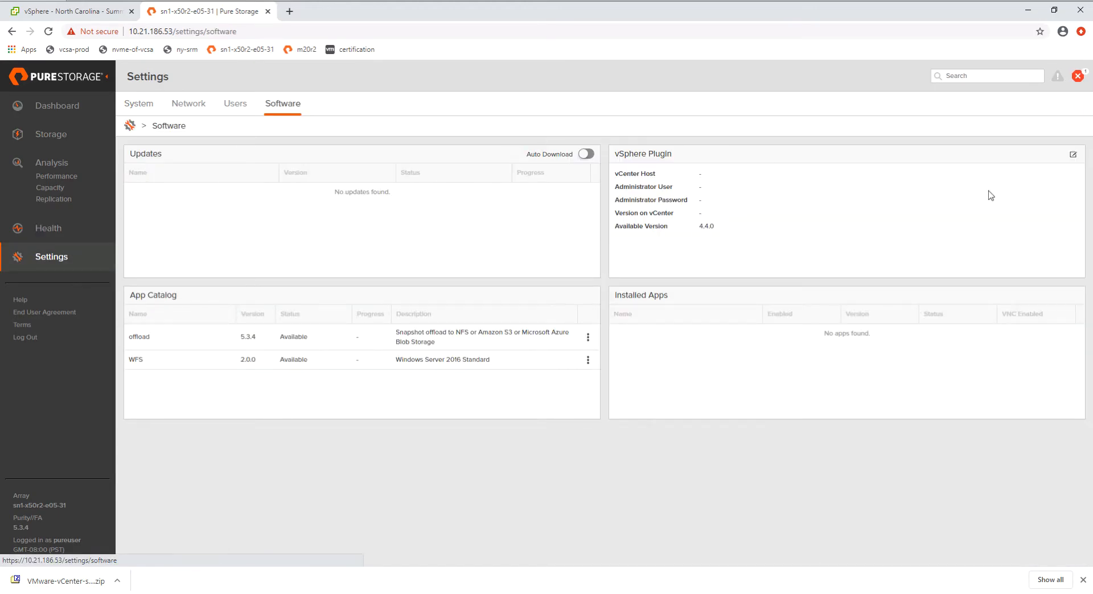
{"action": "left_click", "coordinate": [1073, 154]}
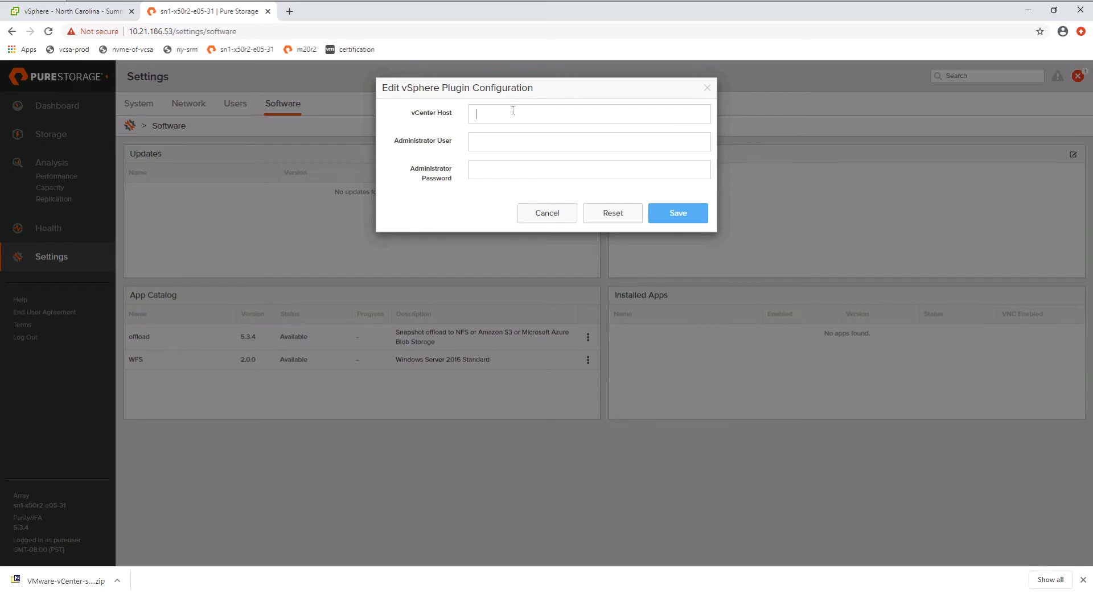
{"action": "type", "text": "10.21.186.250"}
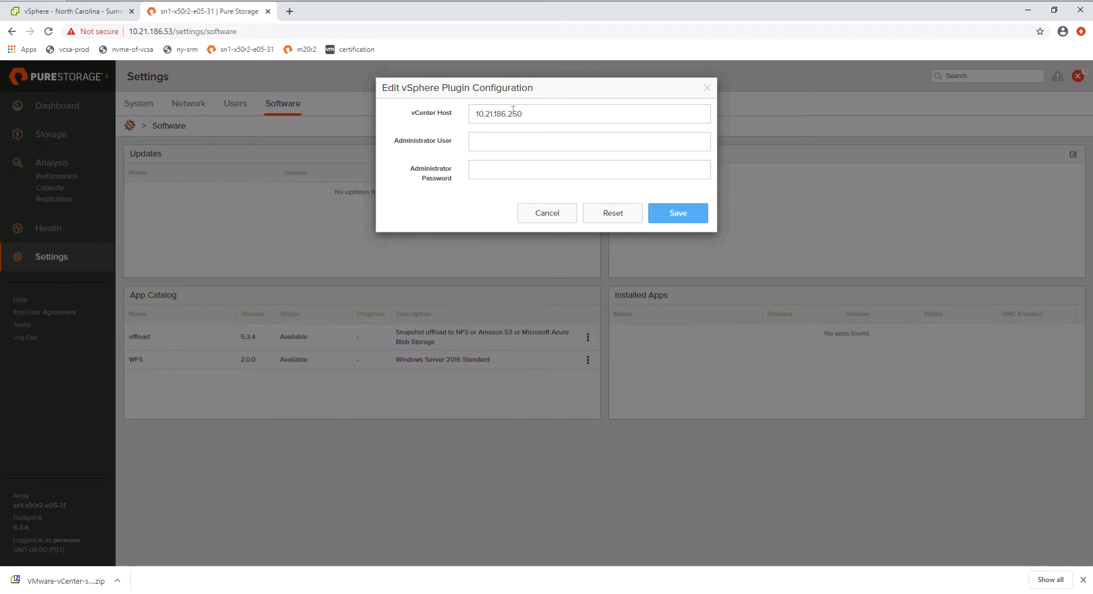
{"action": "type", "text": "administrato"}
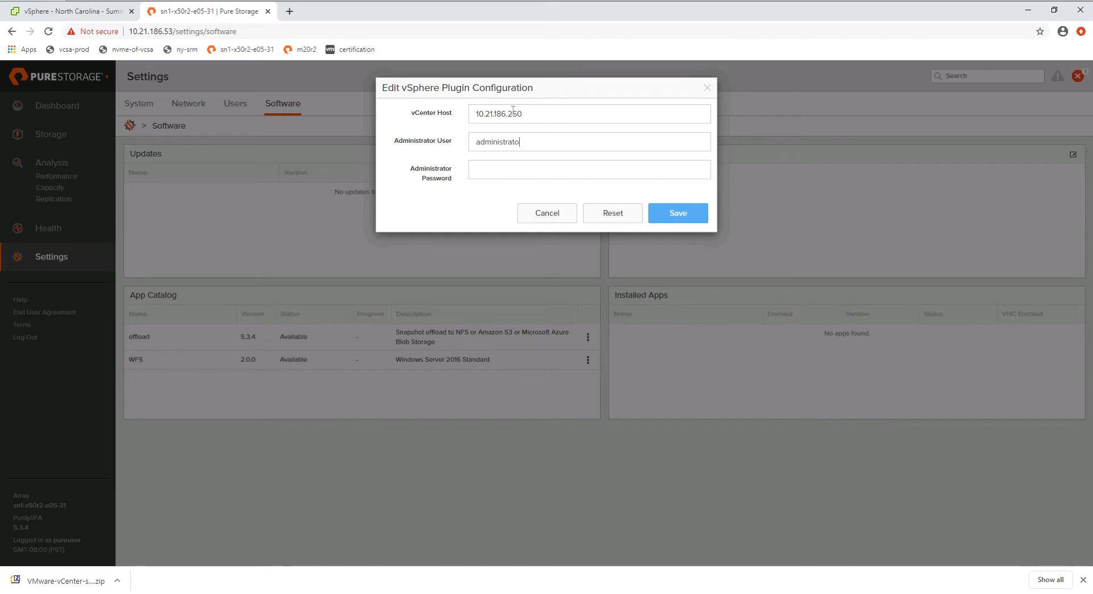
{"action": "type", "text": "r@vsphere.local"}
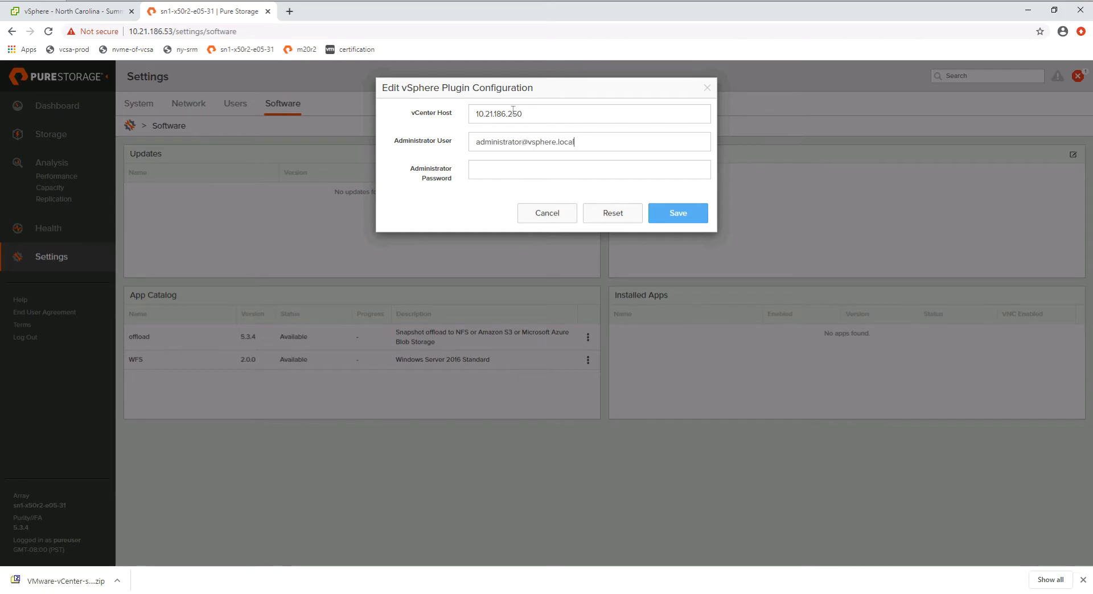
{"action": "type", "text": "•••••"}
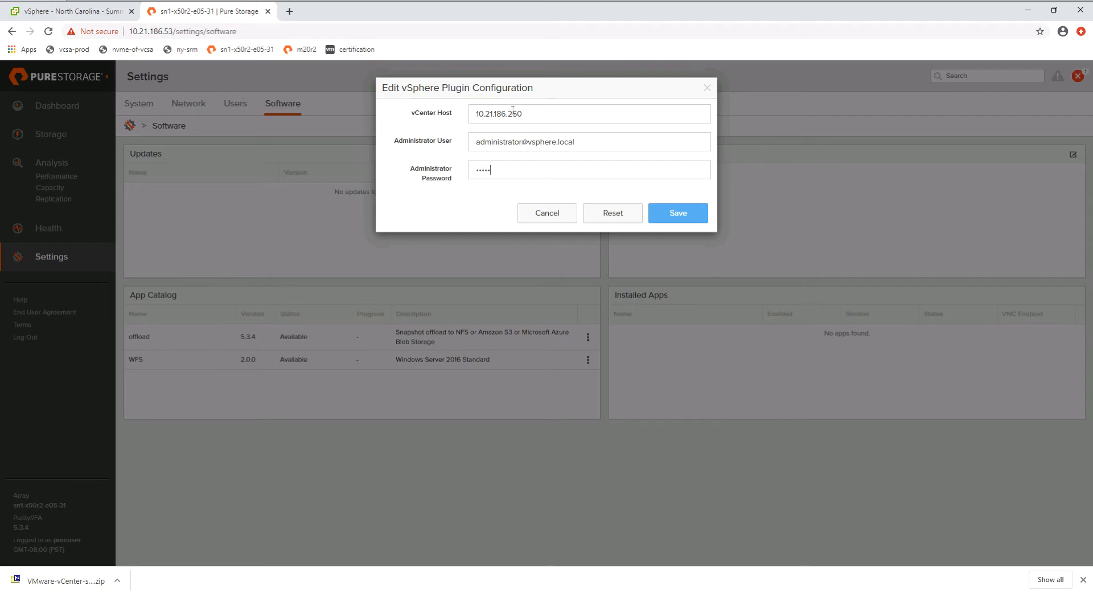
{"action": "type", "text": "••••"}
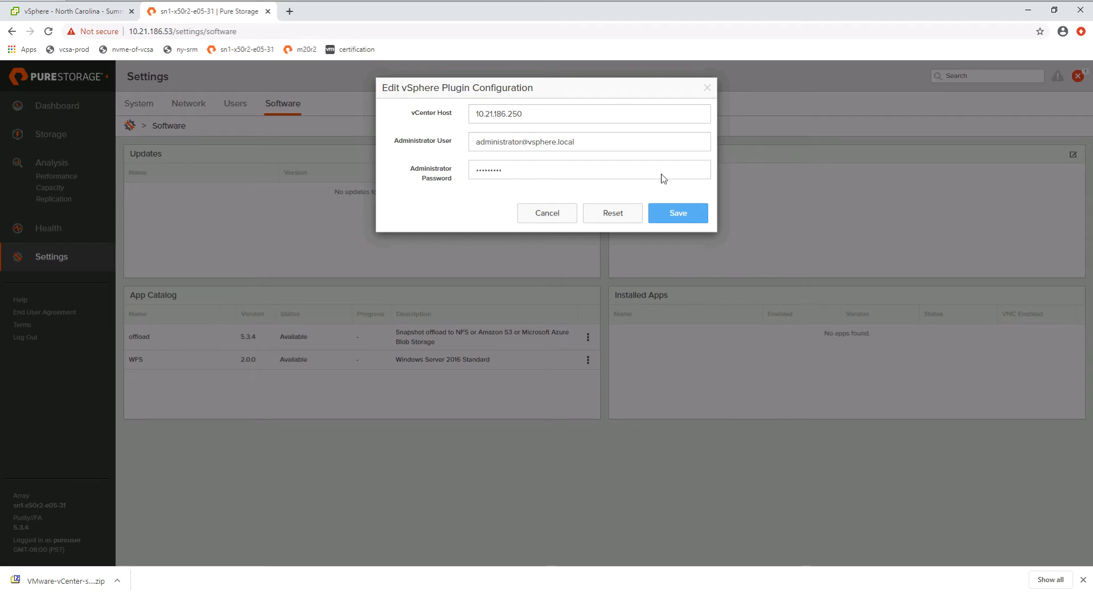
{"action": "left_click", "coordinate": [677, 213]}
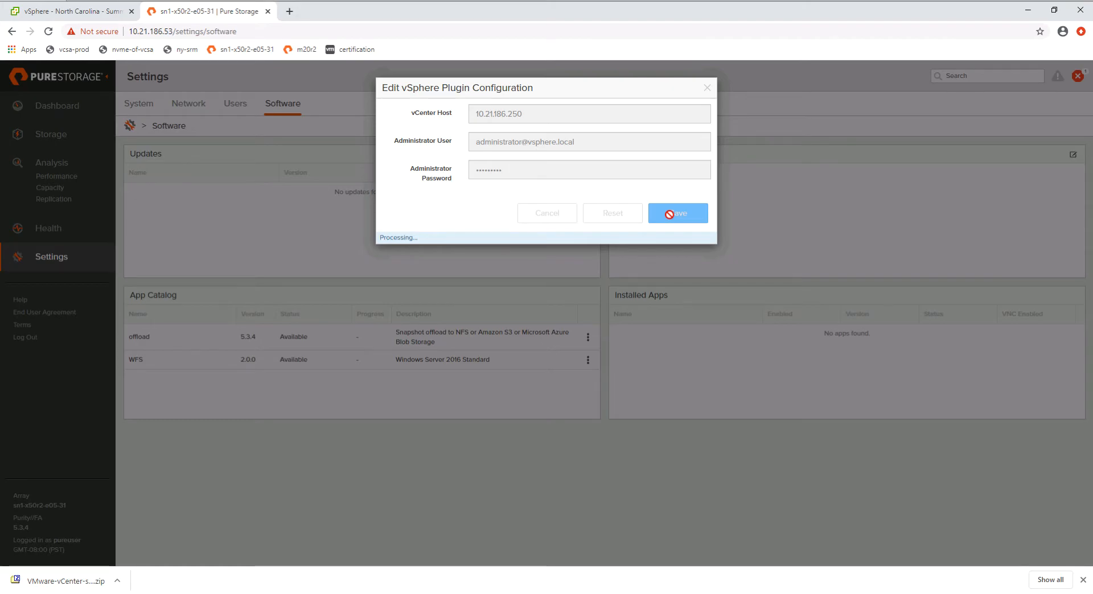
{"action": "left_click", "coordinate": [677, 213]}
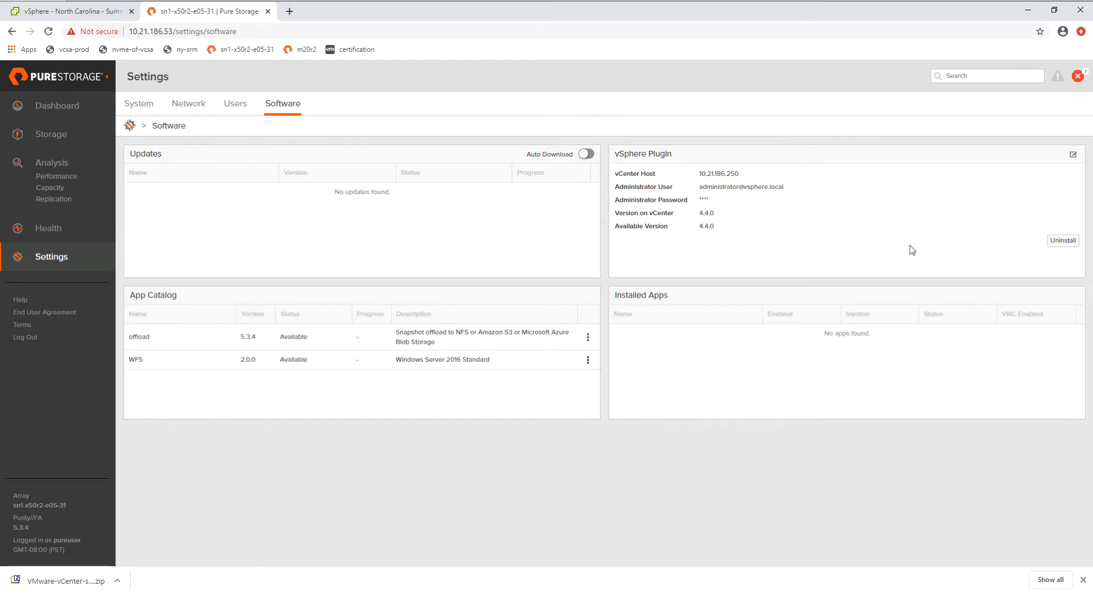
{"action": "mouse_move", "coordinate": [1062, 240]}
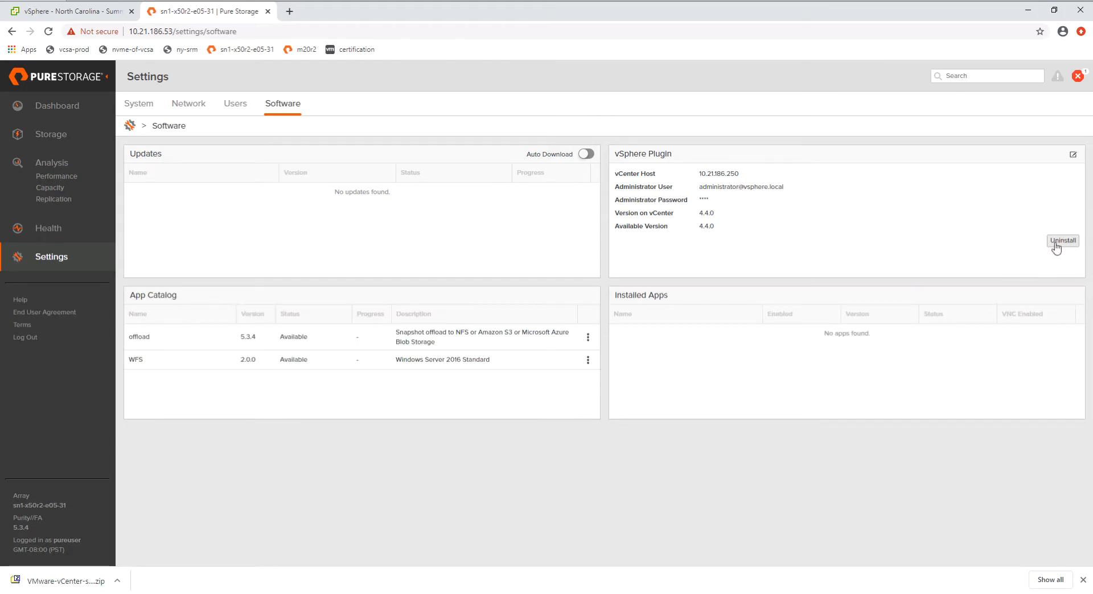
Uninstall the vSphere plugin from vCenter and switch to the vSphere Client.
{"action": "left_click", "coordinate": [1062, 241]}
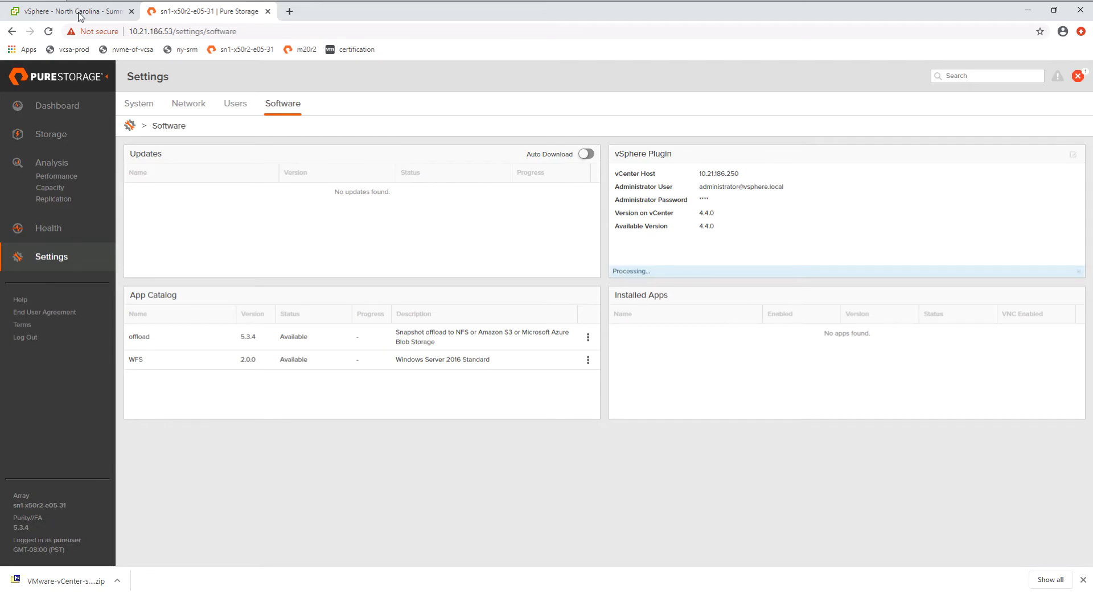
{"action": "left_click", "coordinate": [65, 12]}
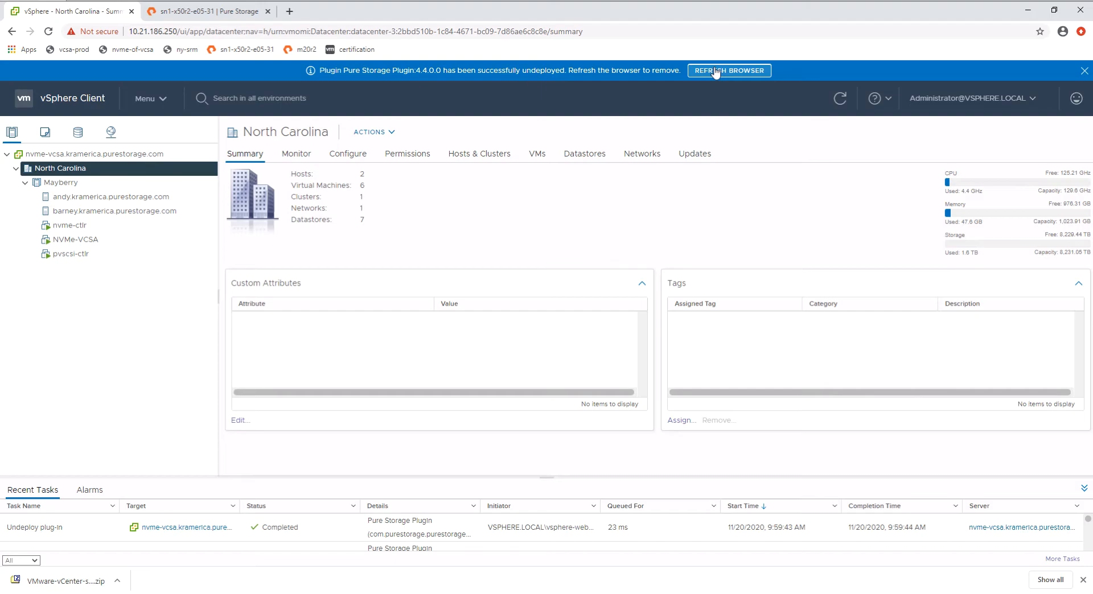
Refresh the vSphere Client after the plugin undeploy and open the Menu.
{"action": "left_click", "coordinate": [729, 70]}
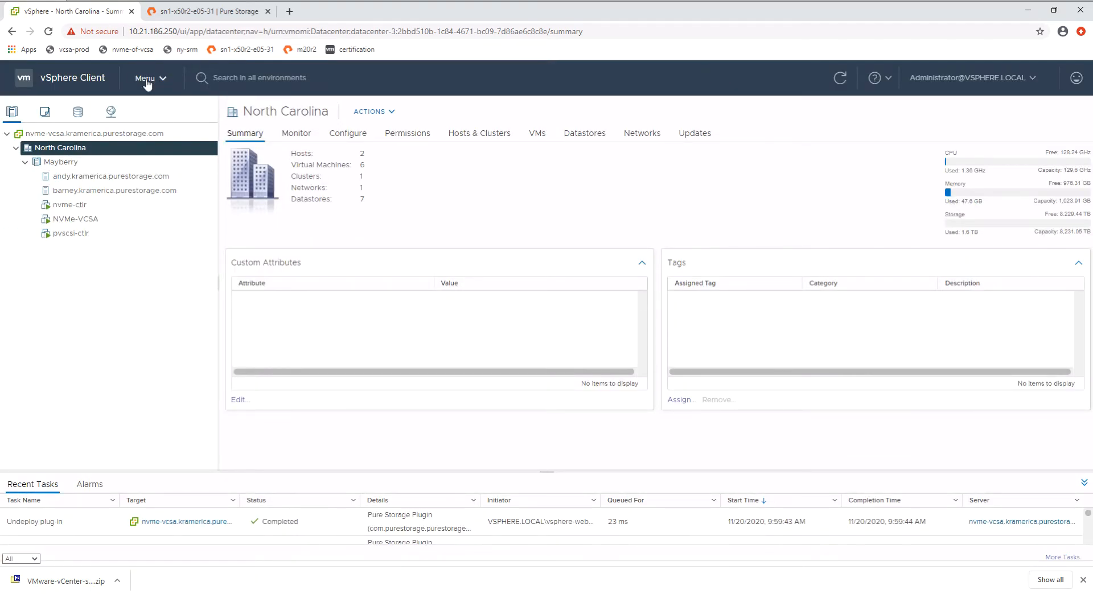
{"action": "left_click", "coordinate": [146, 78]}
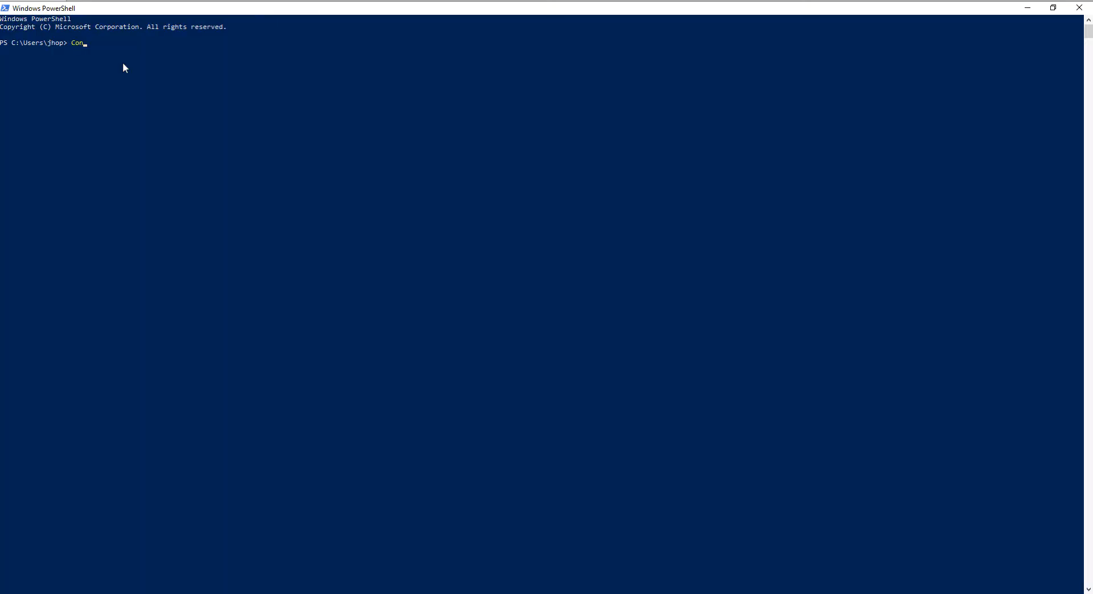
Connect to vCenter 10.21.186.250 with Connect-VIServer using the administrator credentials.
{"action": "type", "text": "nect-VIServer -server"}
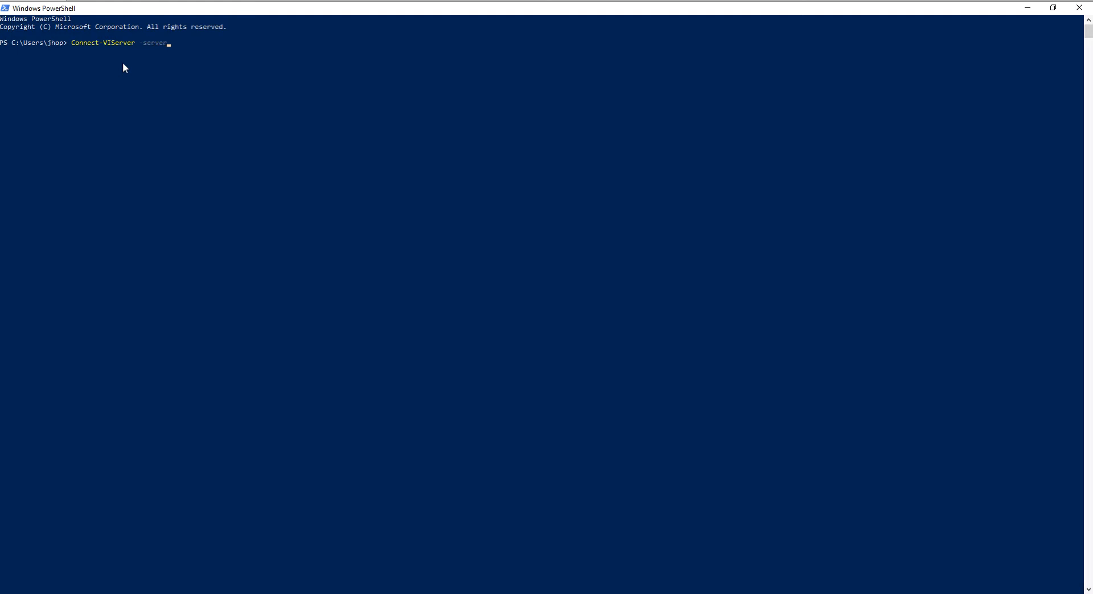
{"action": "type", "text": "10.21.18"}
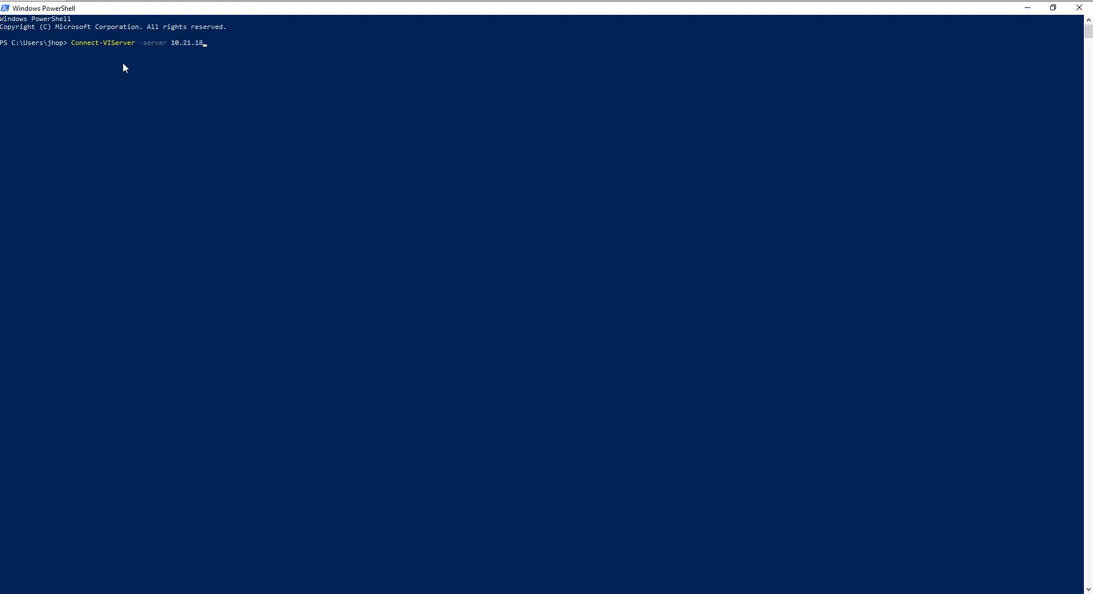
{"action": "type", "text": "6.250"}
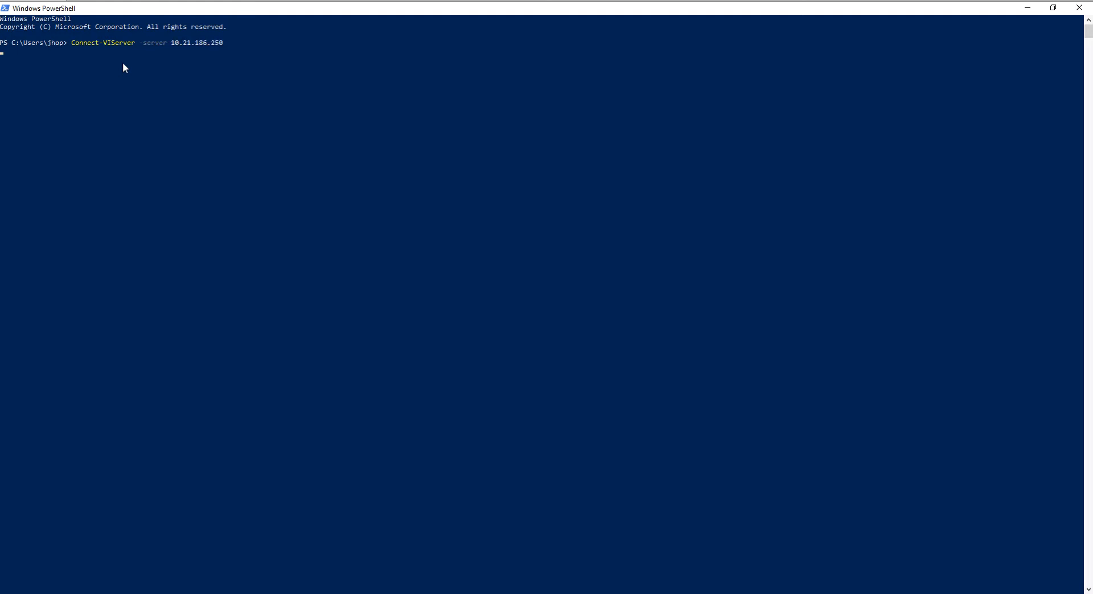
{"action": "key", "text": "Enter"}
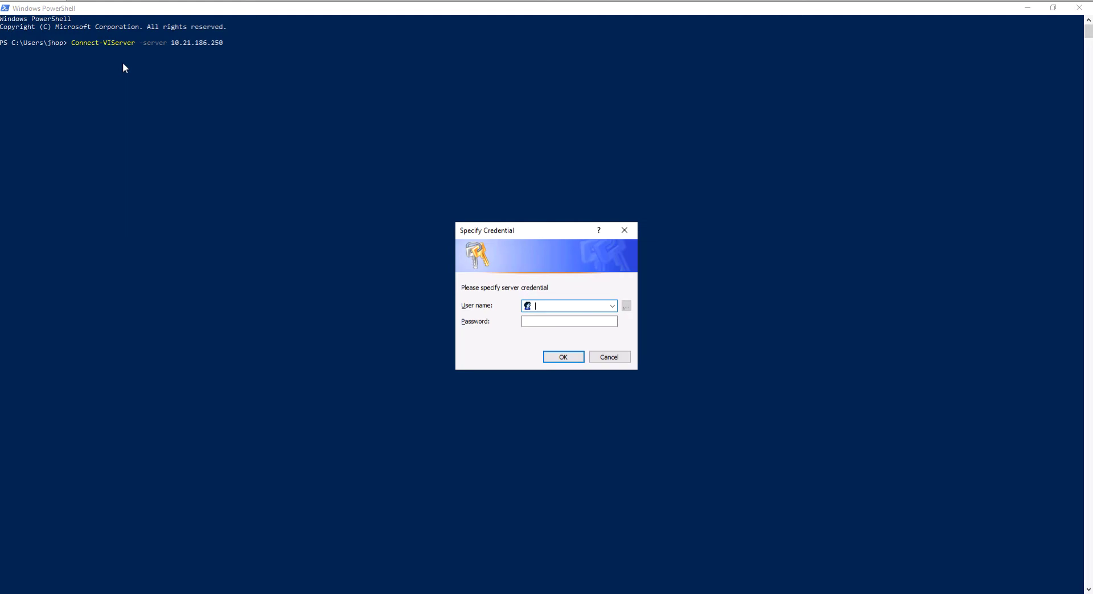
{"action": "type", "text": "administra"}
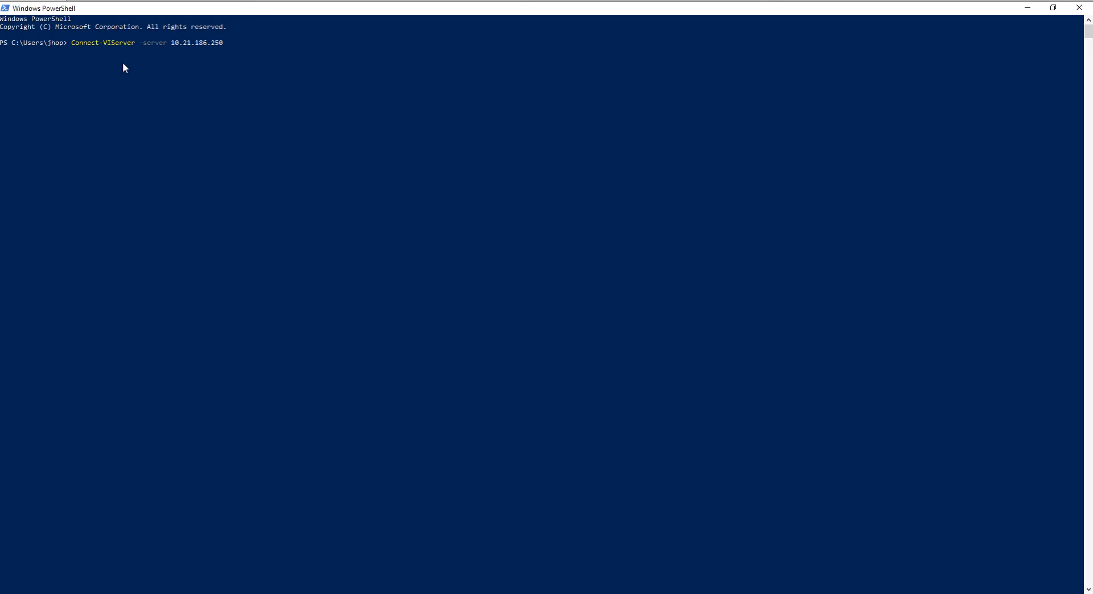
{"action": "key", "text": "Enter"}
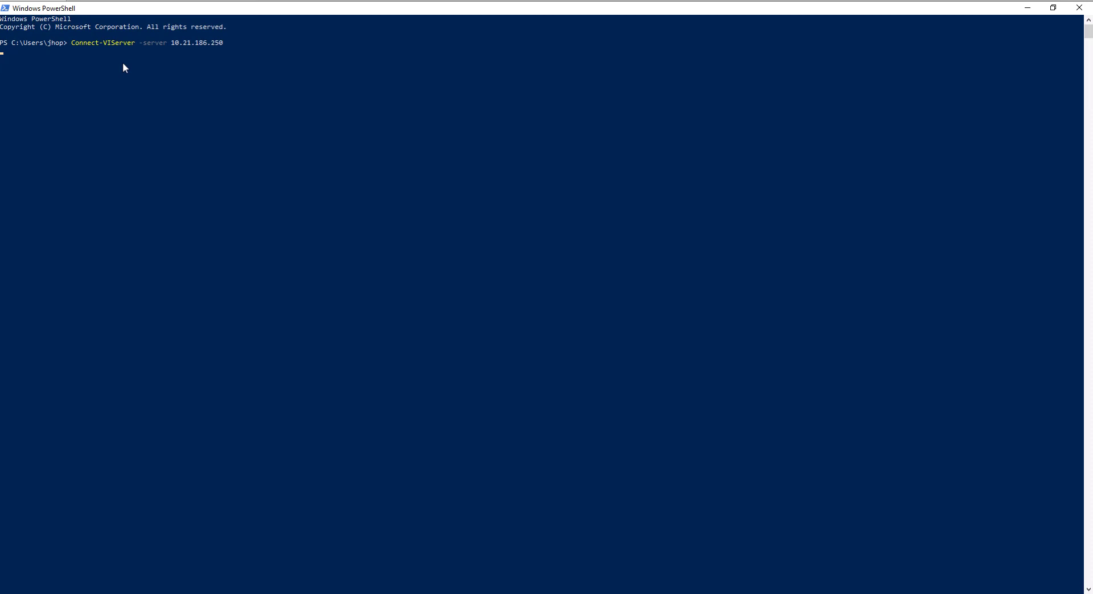
{"action": "key", "text": "Enter"}
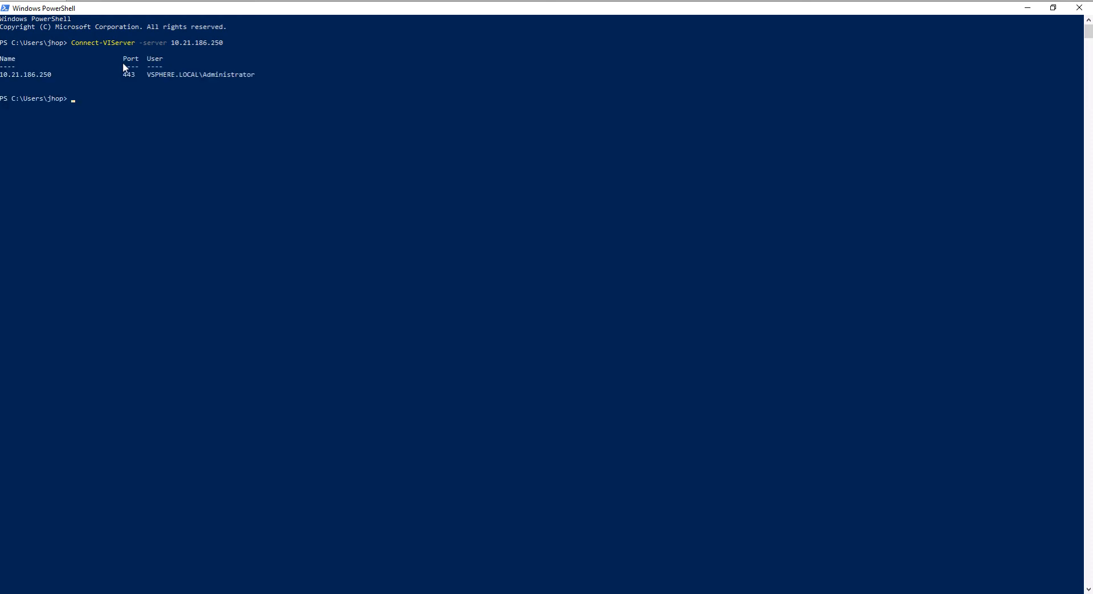
Run Uninstall-PfaVspherePlugin -html and confirm with Y to remove the 4.4.0 plugin.
{"action": "type", "text": "Uninst"}
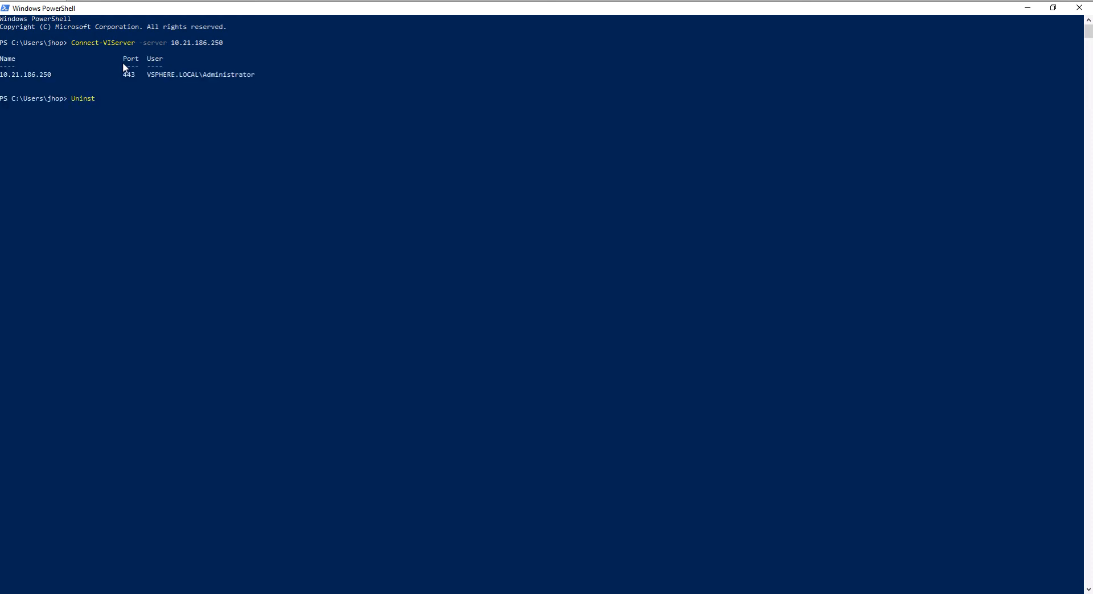
{"action": "type", "text": "all-"}
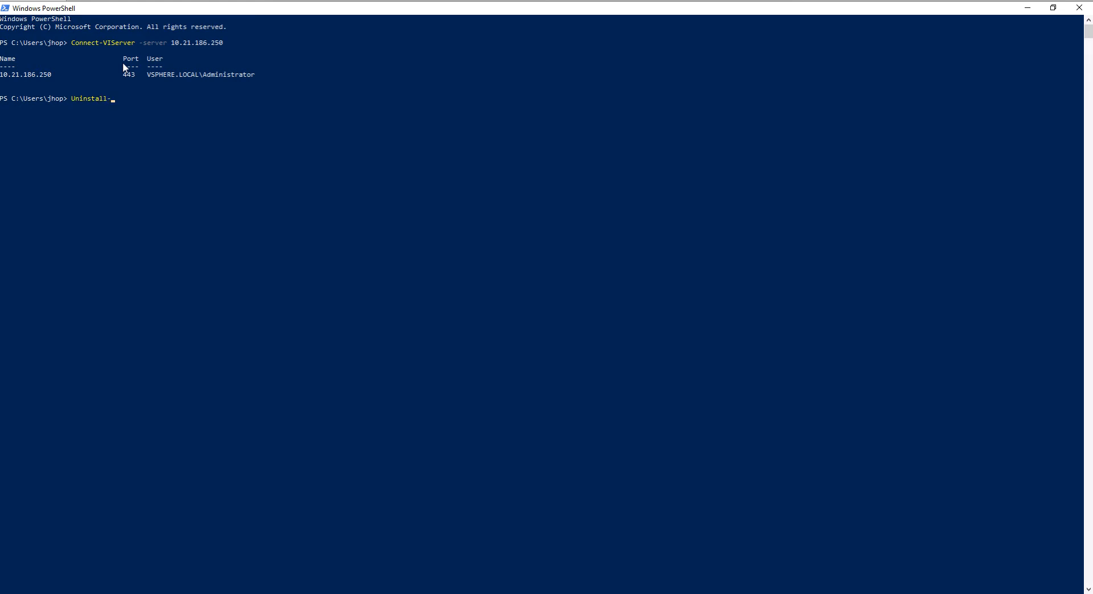
{"action": "type", "text": "PfaVs"}
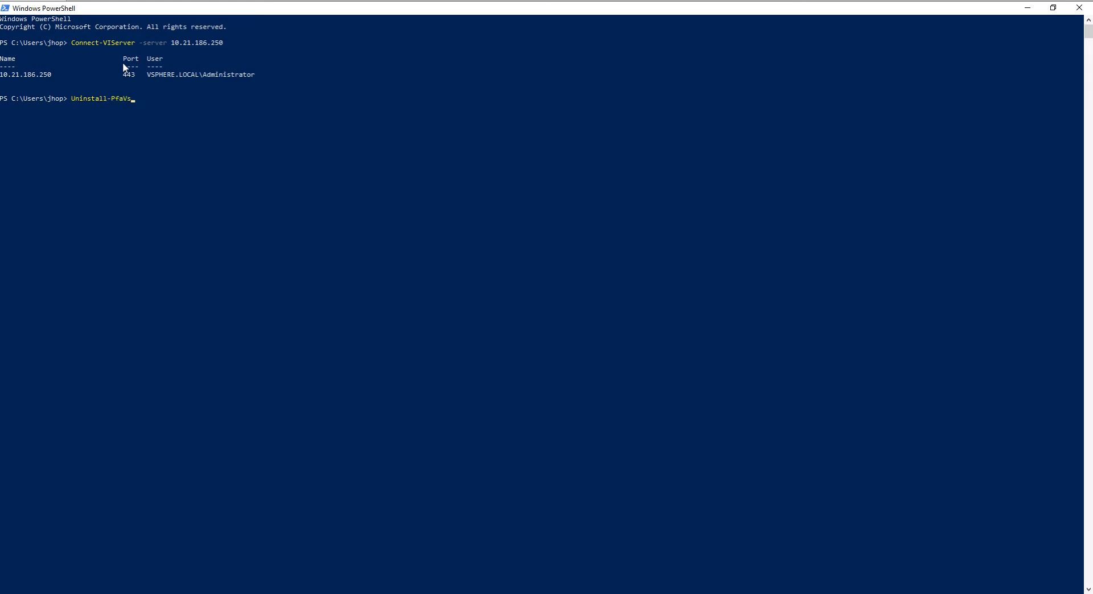
{"action": "type", "text": "pherePlugin"}
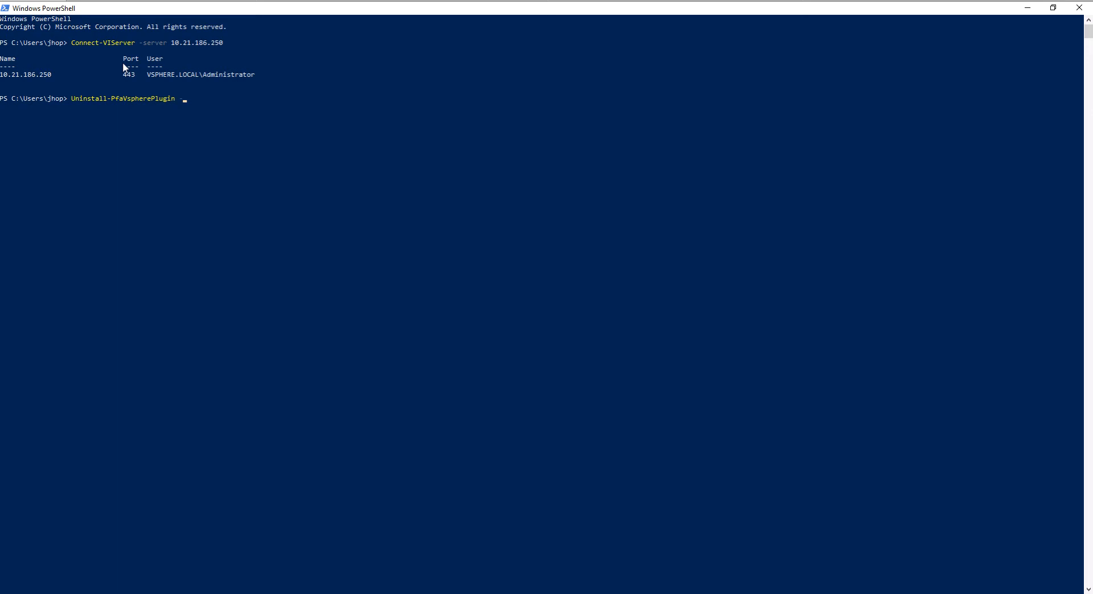
{"action": "type", "text": "-html"}
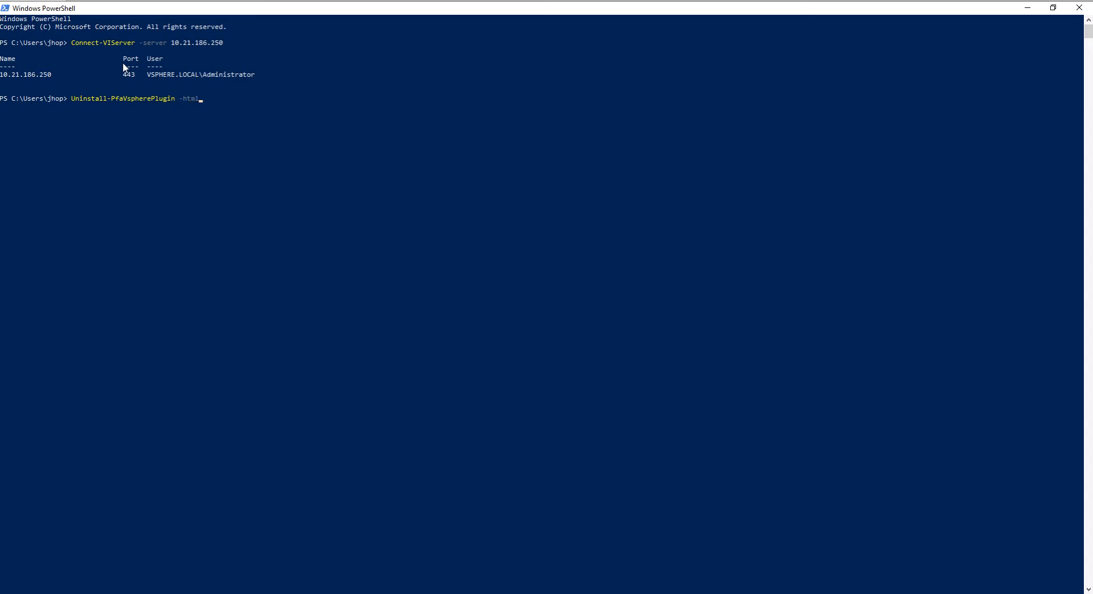
{"action": "key", "text": "Enter"}
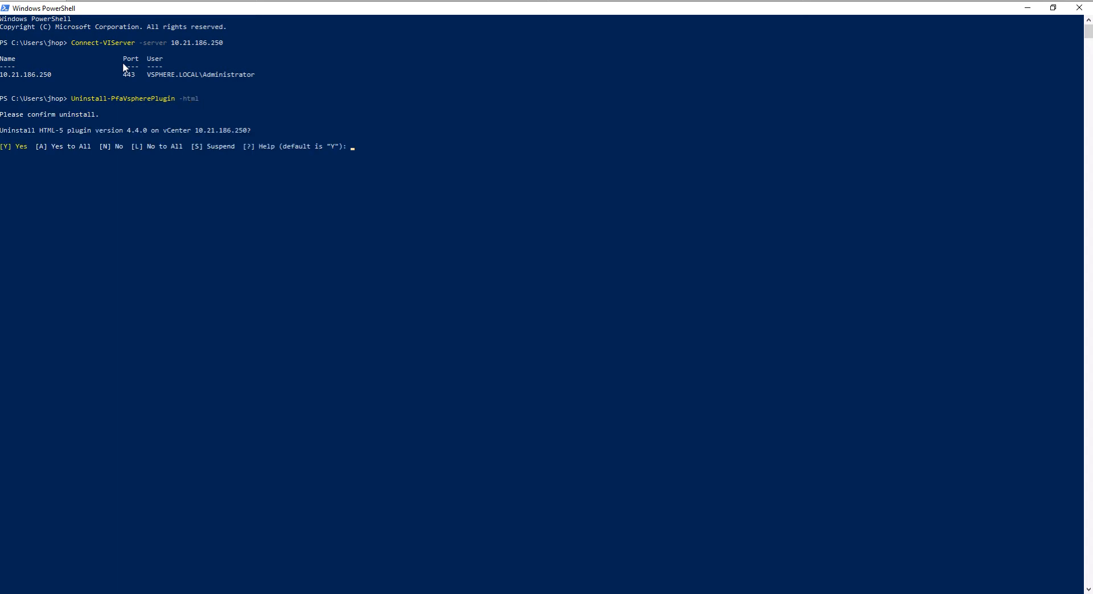
{"action": "type", "text": "Y"}
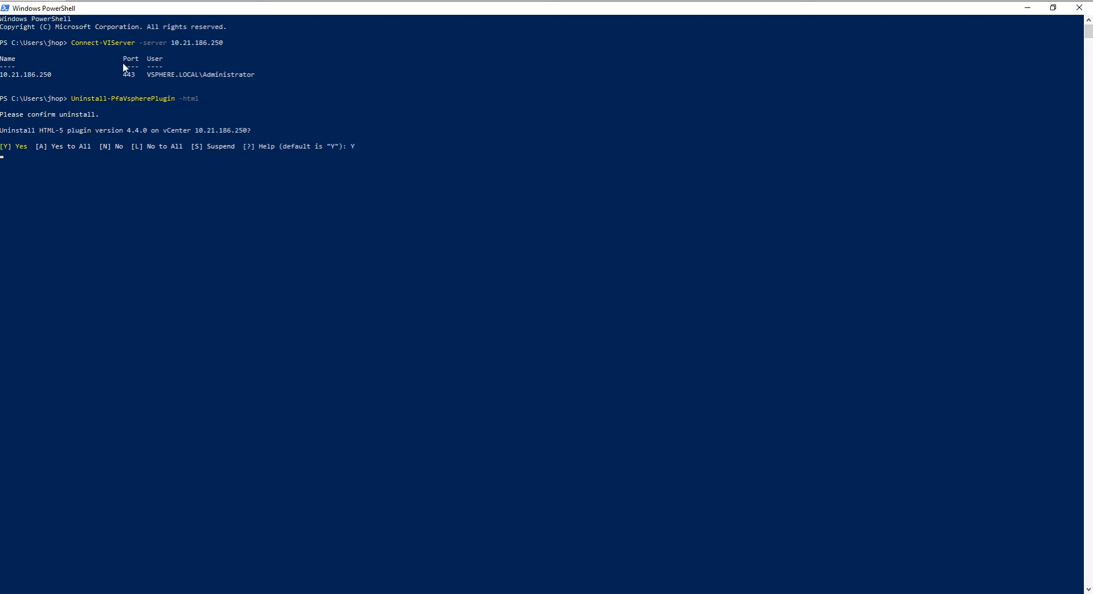
{"action": "key", "text": "Enter"}
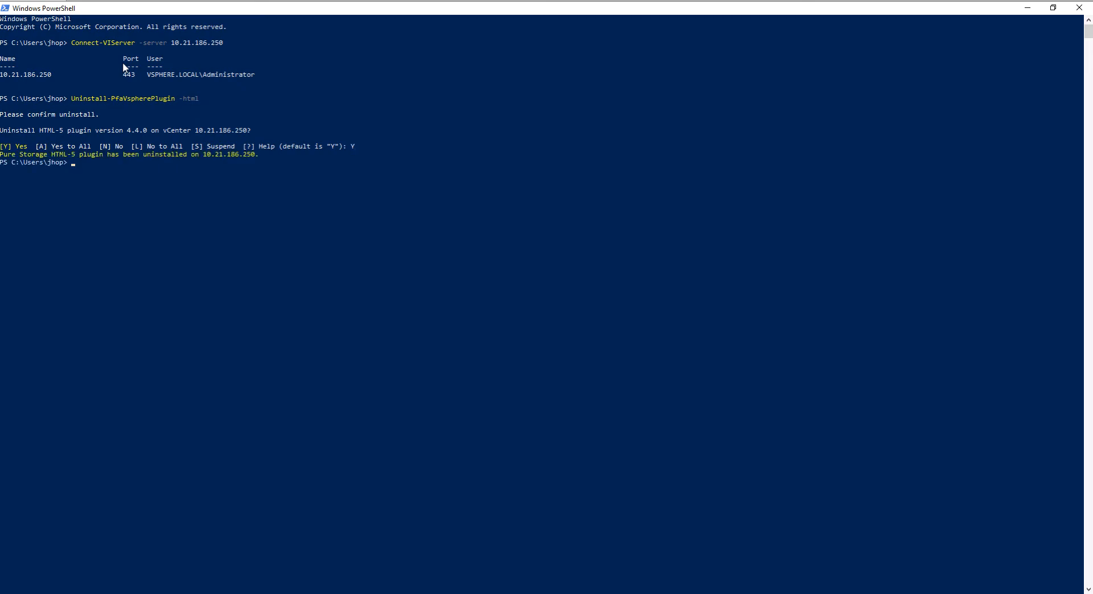
{"action": "type", "text": "Uninstall-PfaVspherePlugin"}
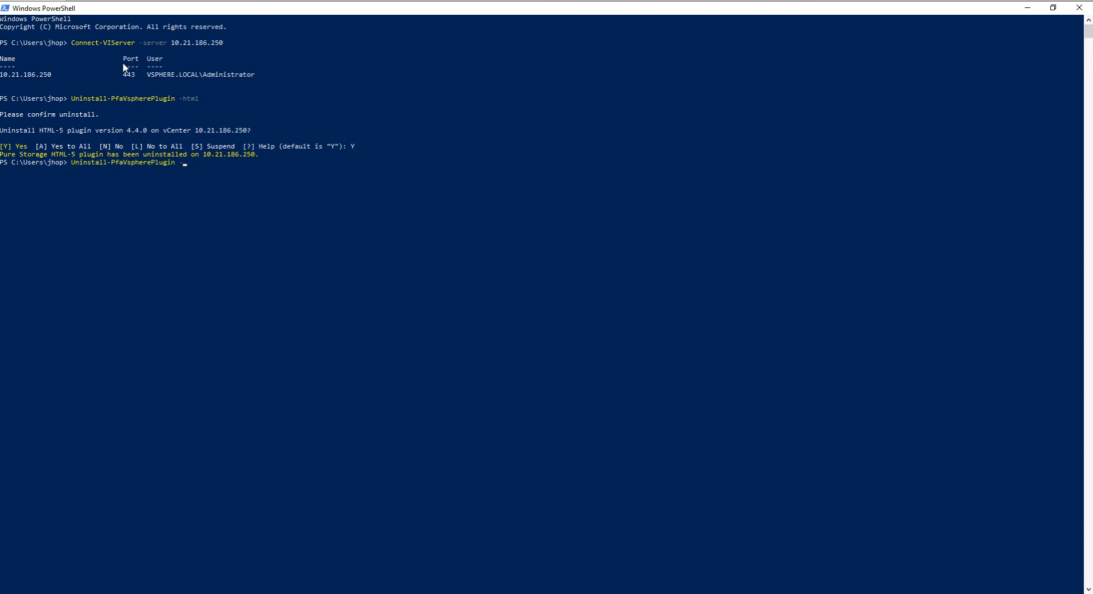
Run the uninstall with -flash and confirm Y to remove flash plugin 3.1.3.
{"action": "type", "text": "-flash"}
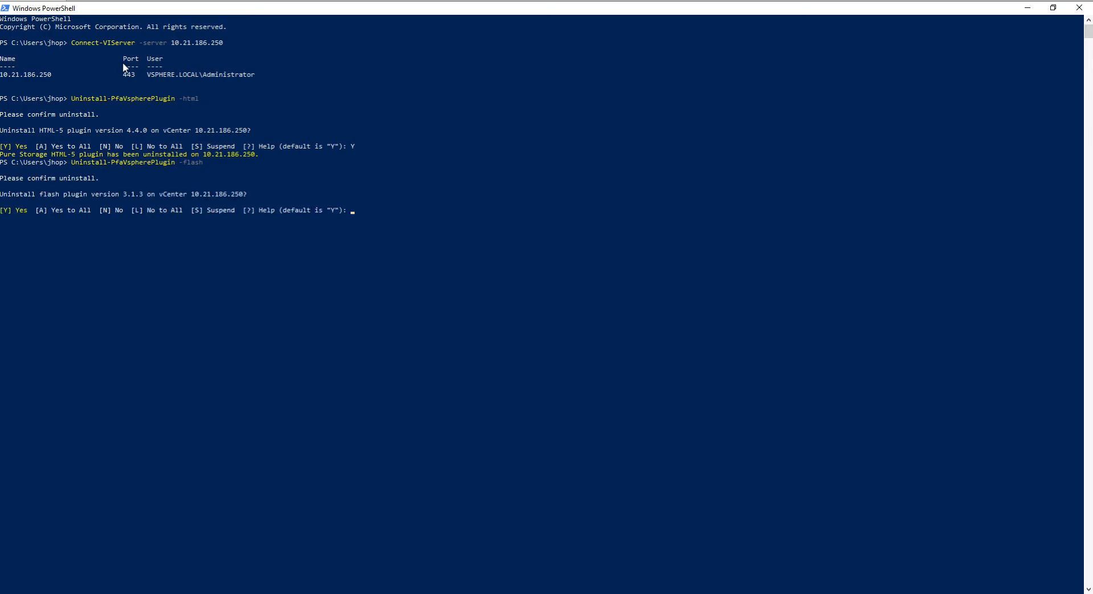
{"action": "type", "text": "Y"}
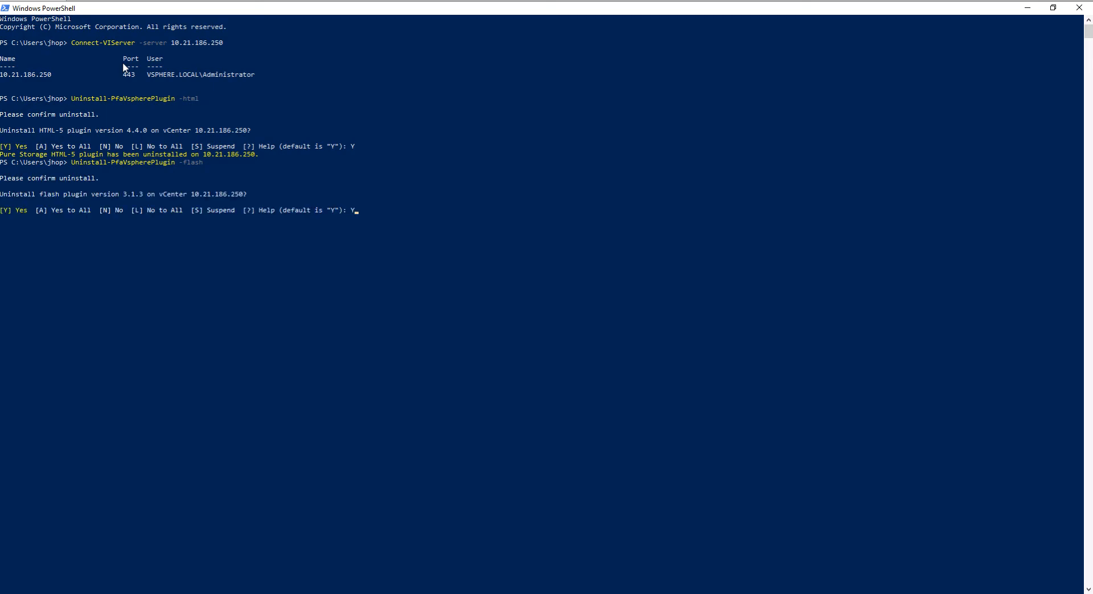
{"action": "key", "text": "Enter"}
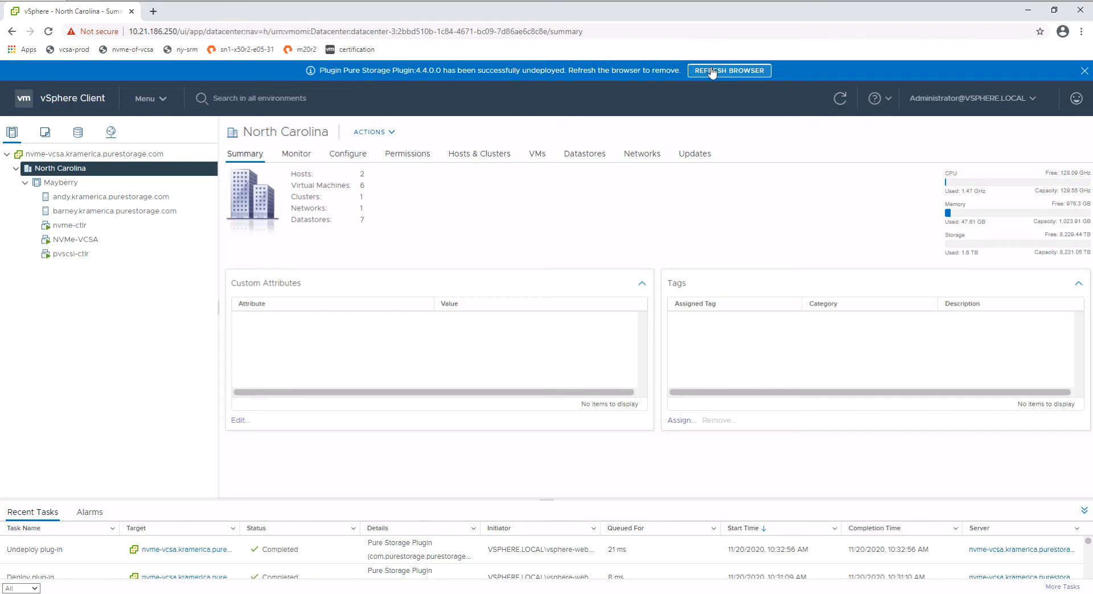
Refresh the vSphere Client to clear the undeploy notice, then switch browser tabs.
{"action": "left_click", "coordinate": [728, 71]}
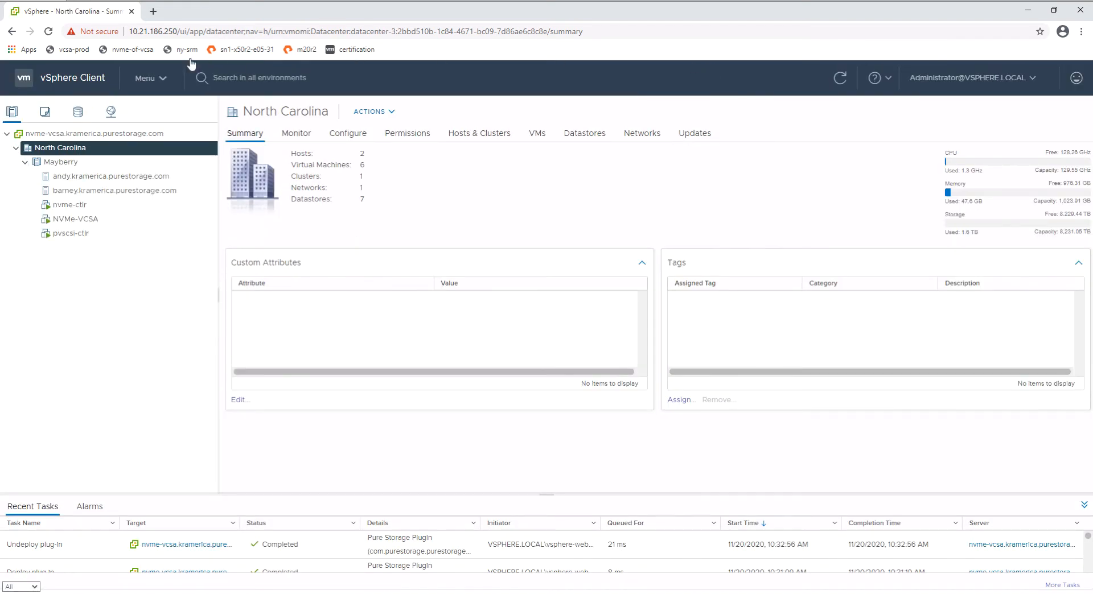
{"action": "left_click", "coordinate": [145, 78]}
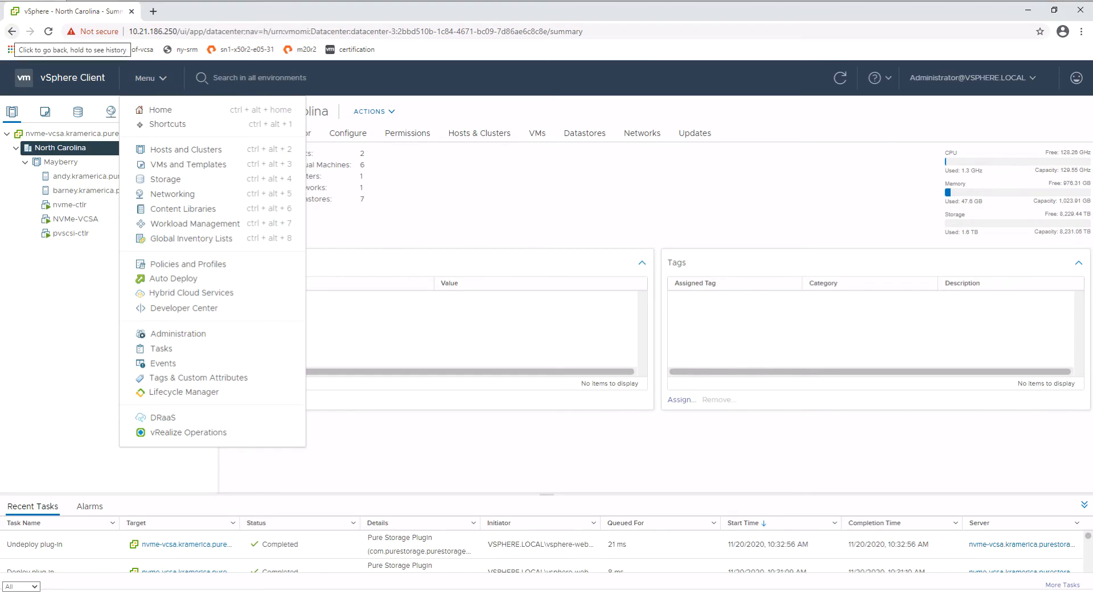
{"action": "left_click", "coordinate": [289, 11]}
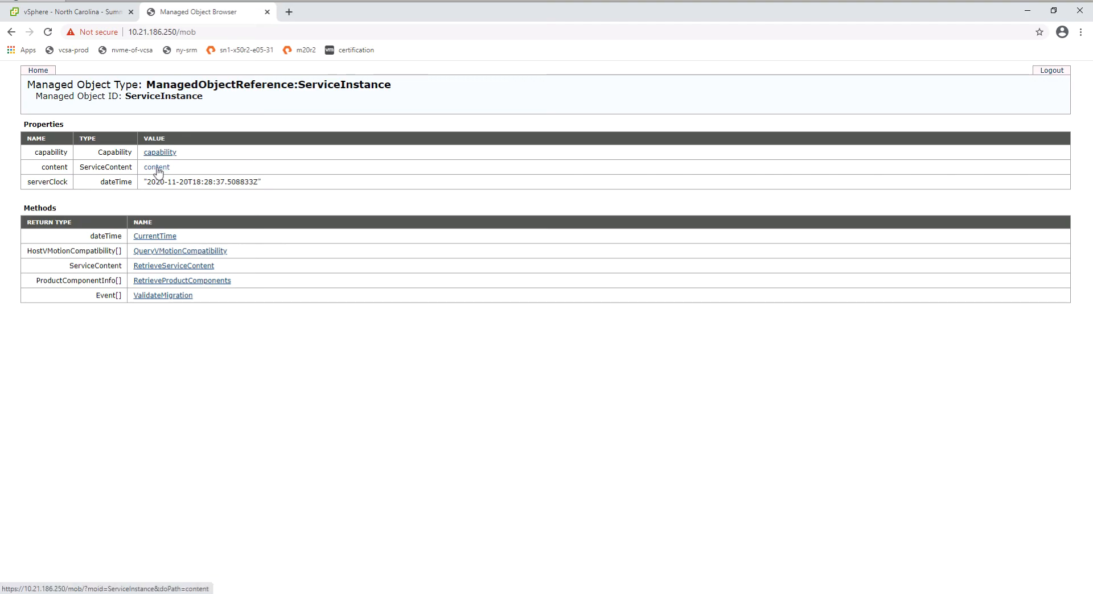
Navigate content to ExtensionManager and expand its full extensionList.
{"action": "left_click", "coordinate": [156, 167]}
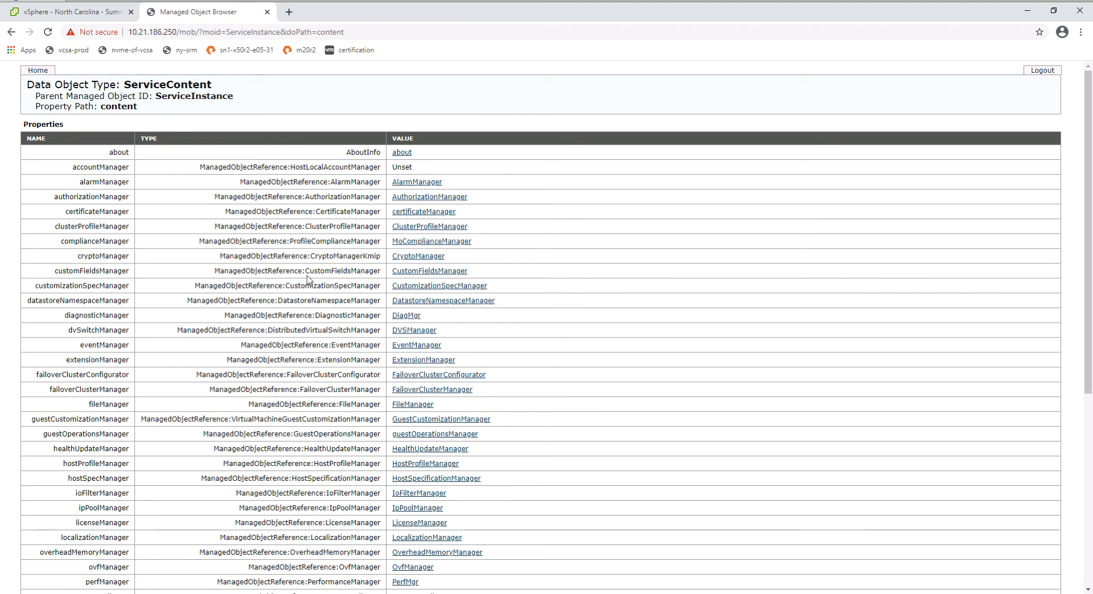
{"action": "scroll", "scroll_direction": "down", "scroll_amount": 3}
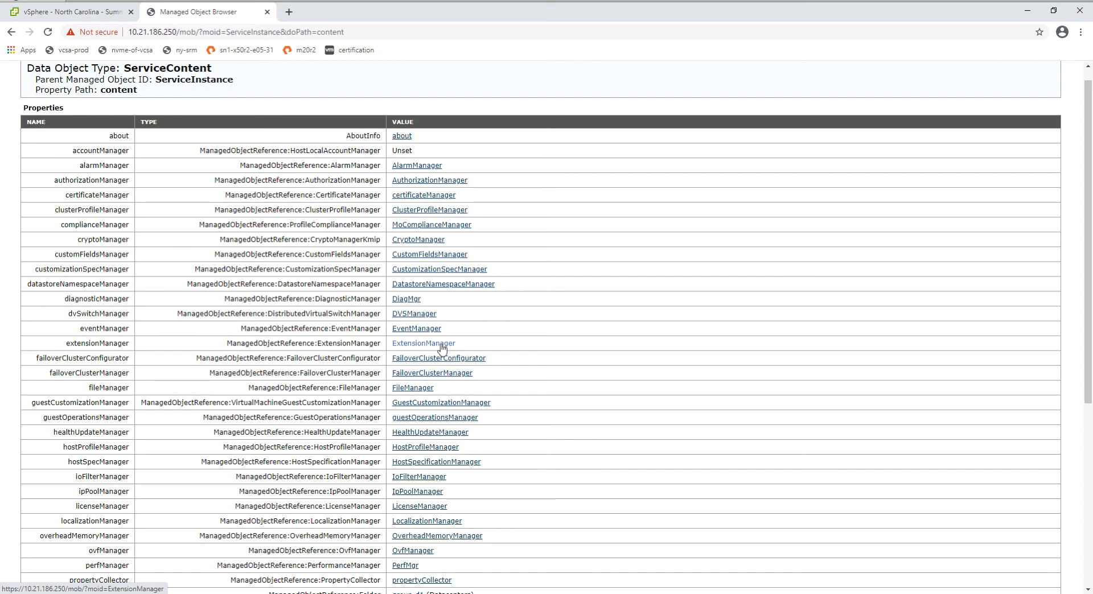
{"action": "left_click", "coordinate": [422, 343]}
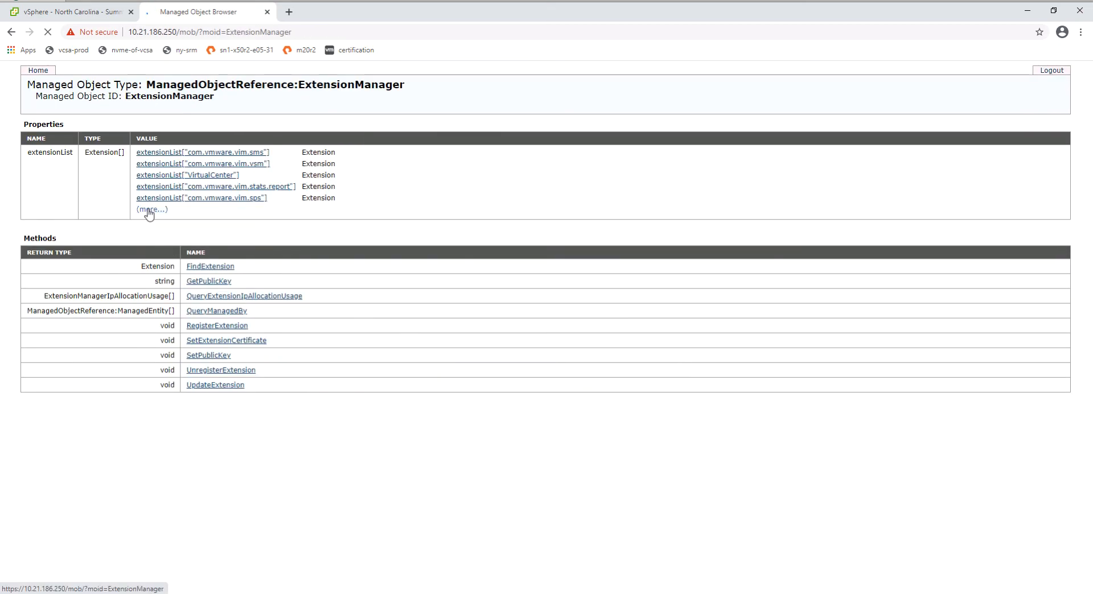
{"action": "left_click", "coordinate": [152, 210]}
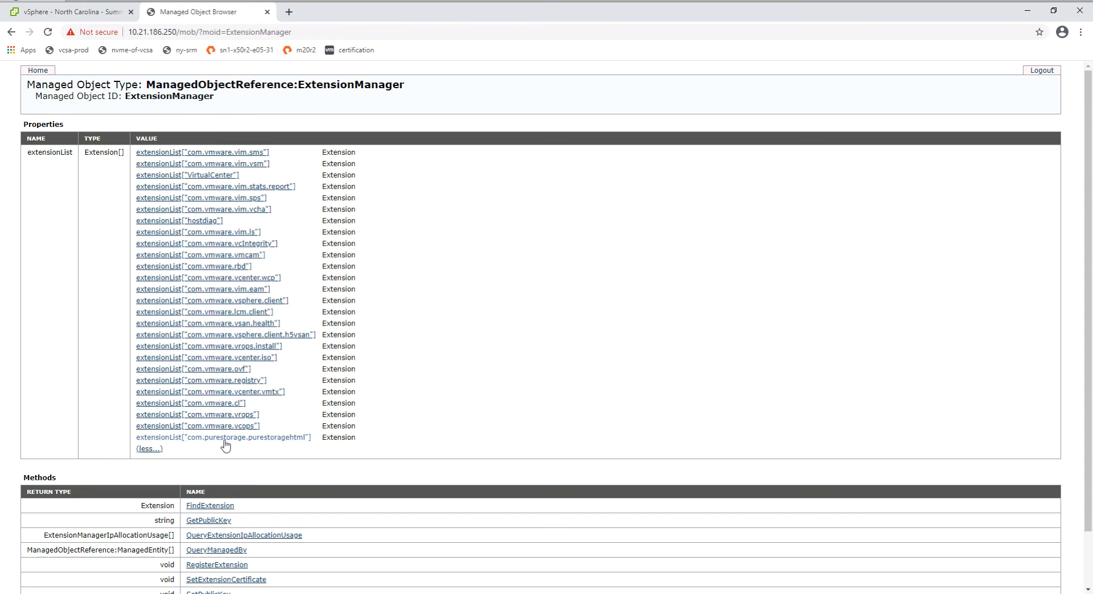
Inspect the com.purestorage.purestoragehtml extension, select its key, and go back.
{"action": "left_click", "coordinate": [220, 437]}
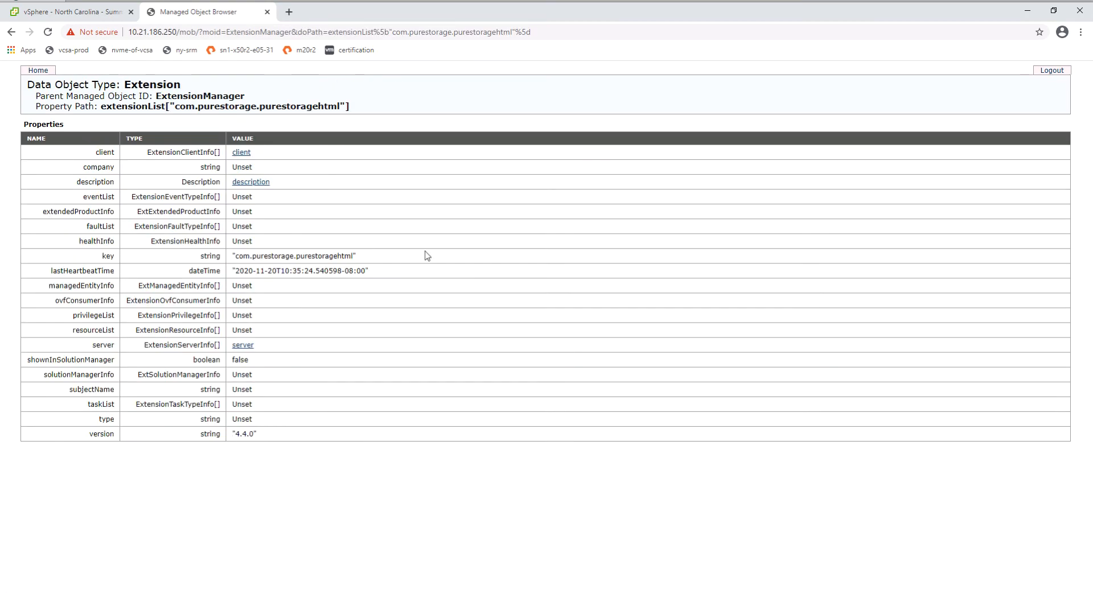
{"action": "double_click", "coordinate": [330, 256]}
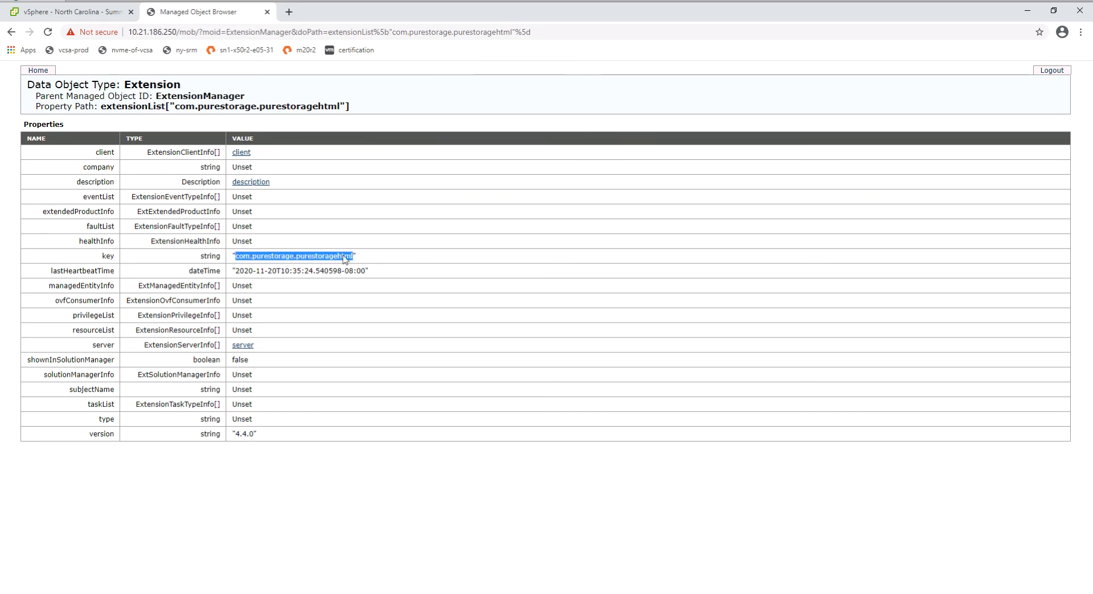
{"action": "mouse_move", "coordinate": [12, 30]}
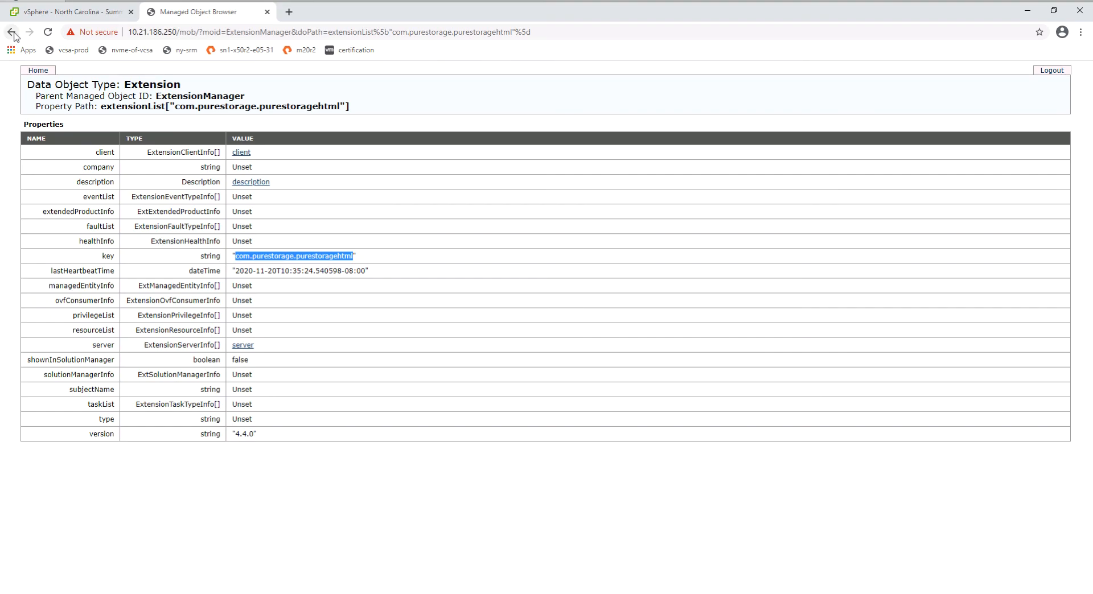
{"action": "left_click", "coordinate": [23, 31]}
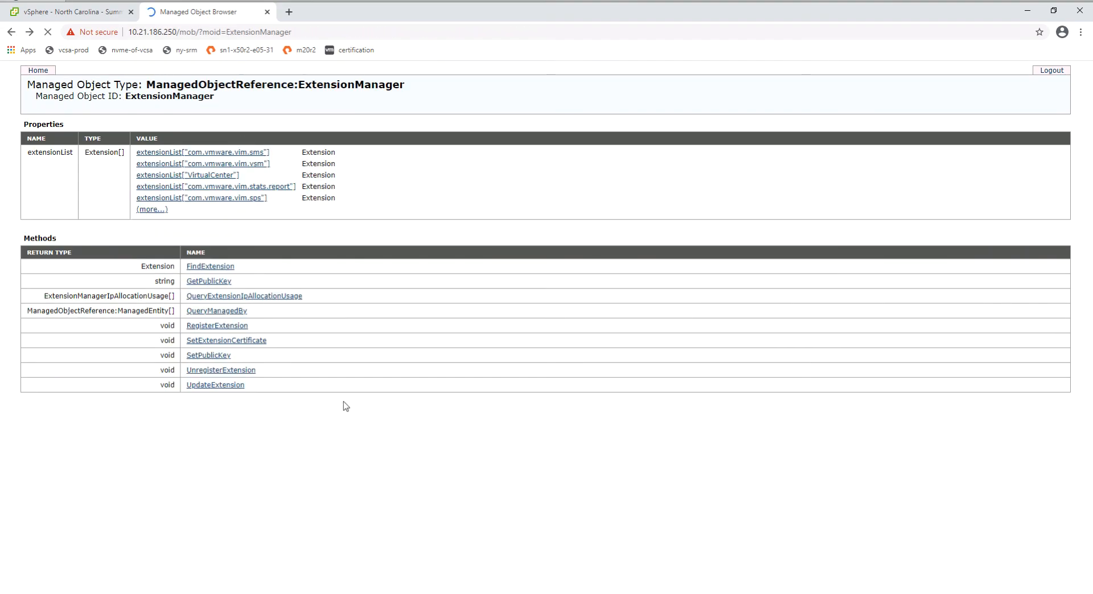
Invoke UnregisterExtension for com.purestorage.purestoragehtml, returning void, then go back to the vSphere Client.
{"action": "left_click", "coordinate": [220, 370]}
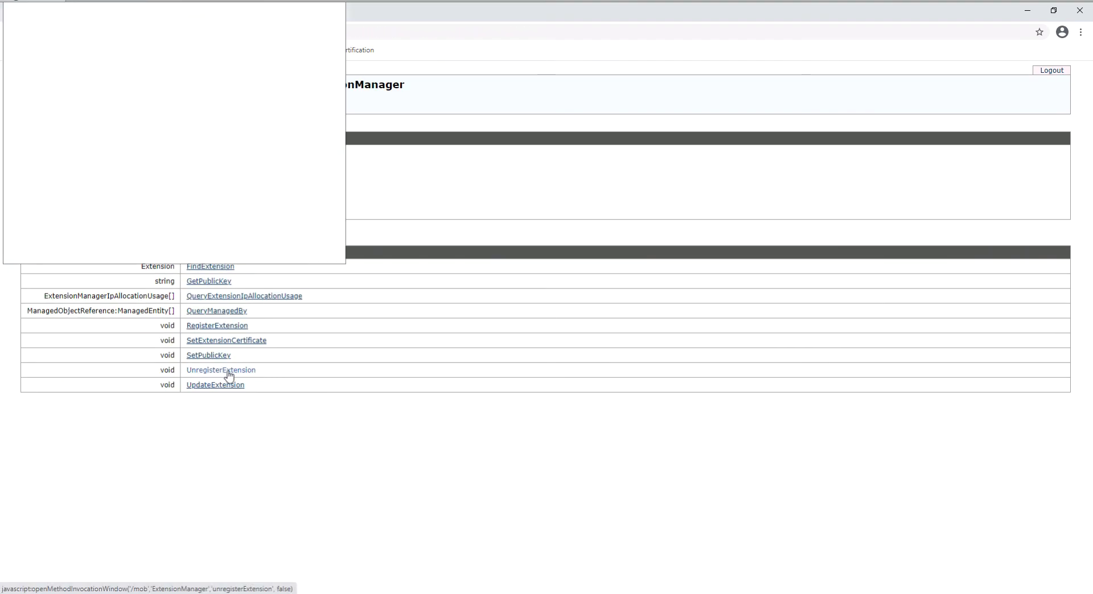
{"action": "left_click", "coordinate": [220, 370]}
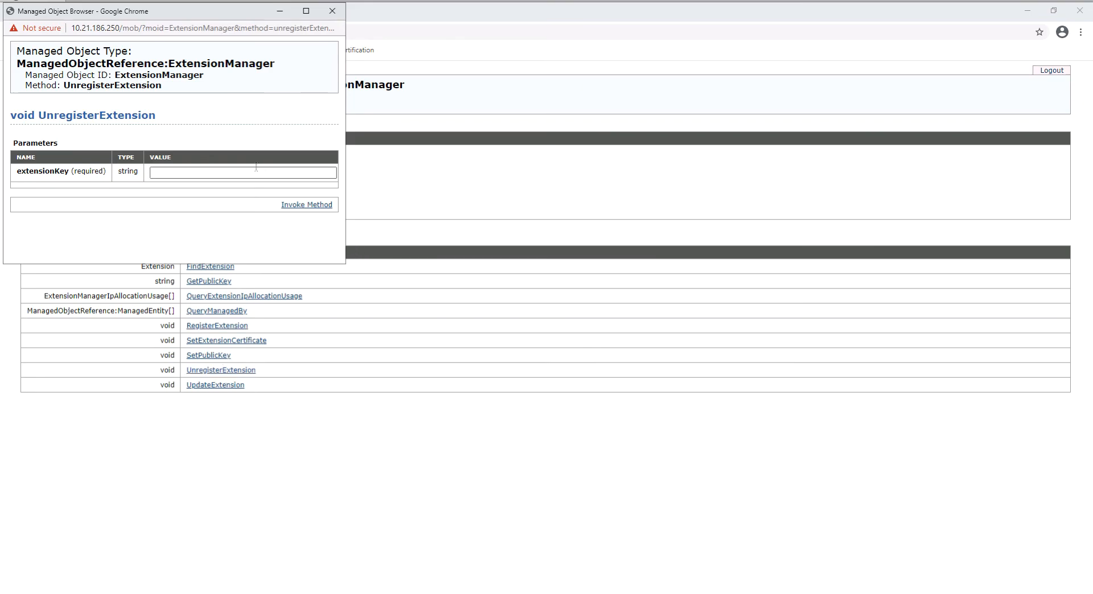
{"action": "right_click", "coordinate": [241, 172]}
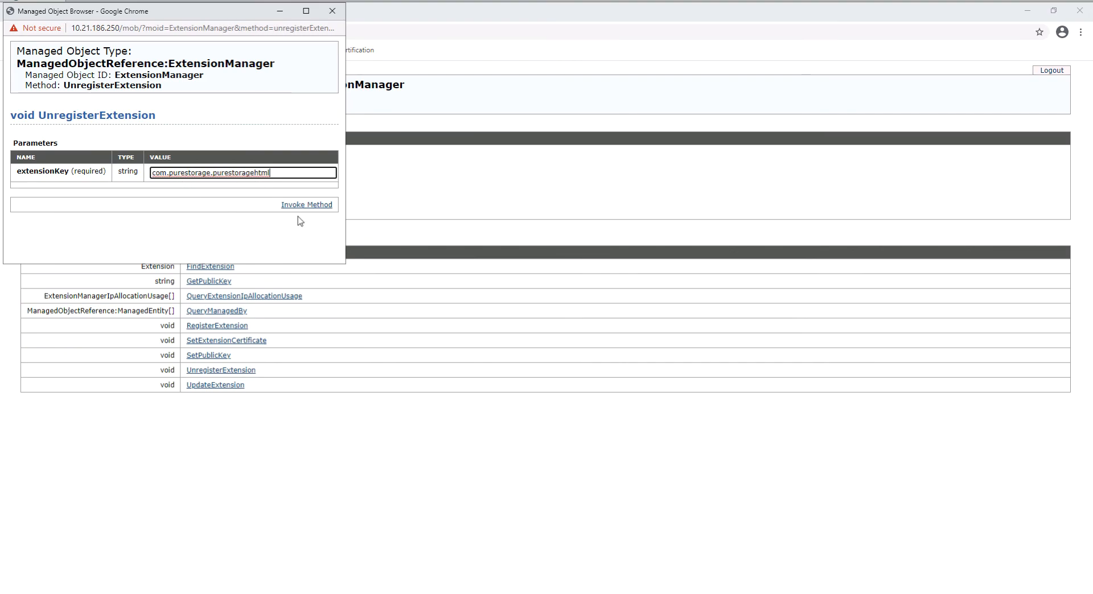
{"action": "left_click", "coordinate": [307, 204]}
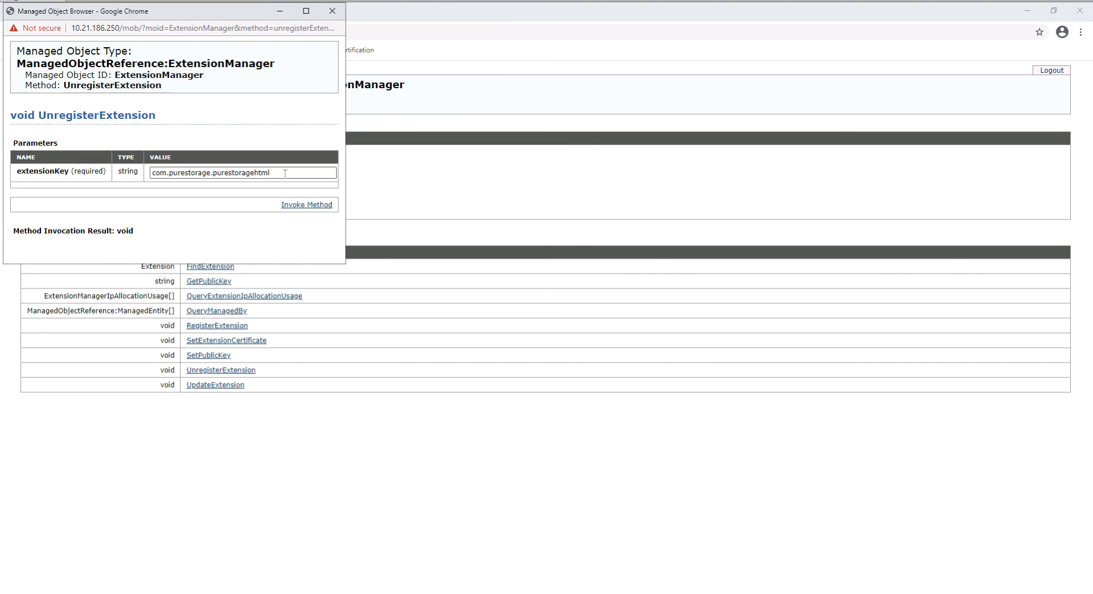
{"action": "left_click", "coordinate": [63, 12]}
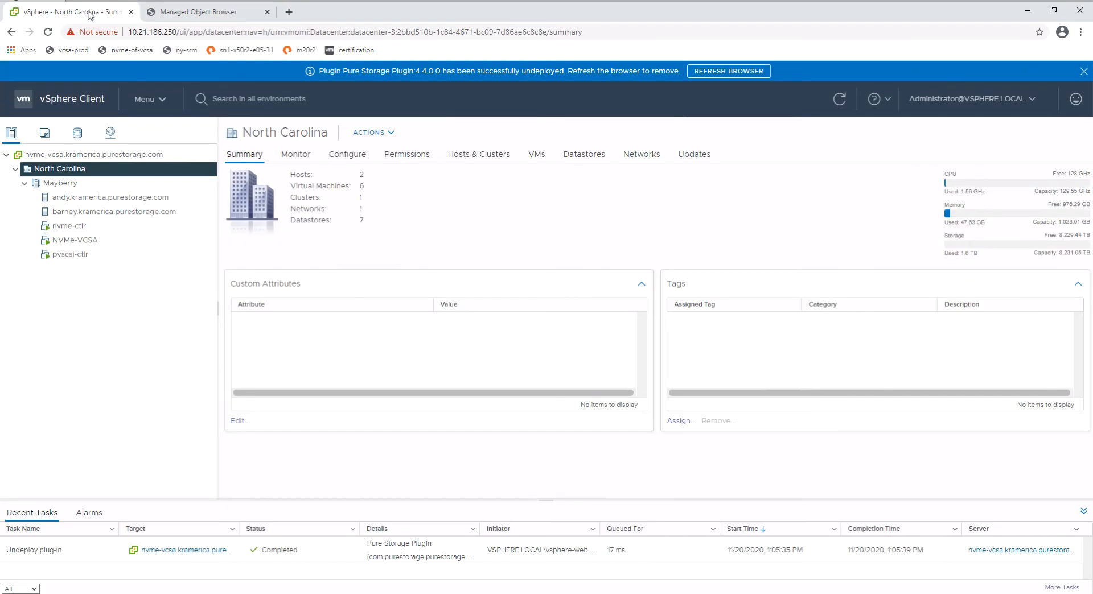
{"action": "mouse_move", "coordinate": [603, 68]}
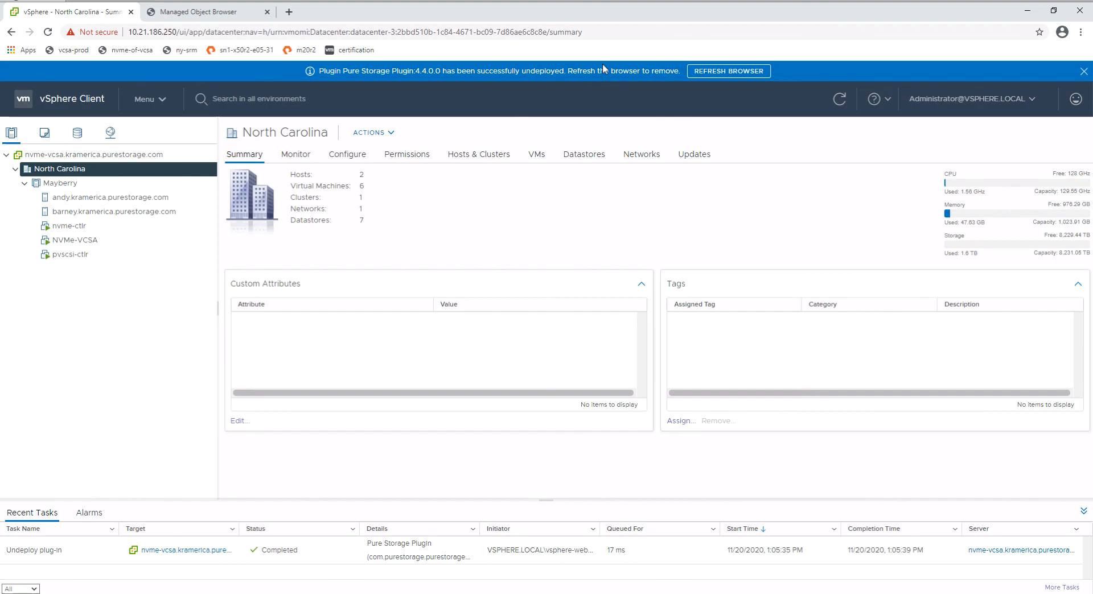
Reload the vSphere Client from the undeploy banner to clear the Pure Storage 4.4.0.0 plugin.
{"action": "left_click", "coordinate": [729, 71]}
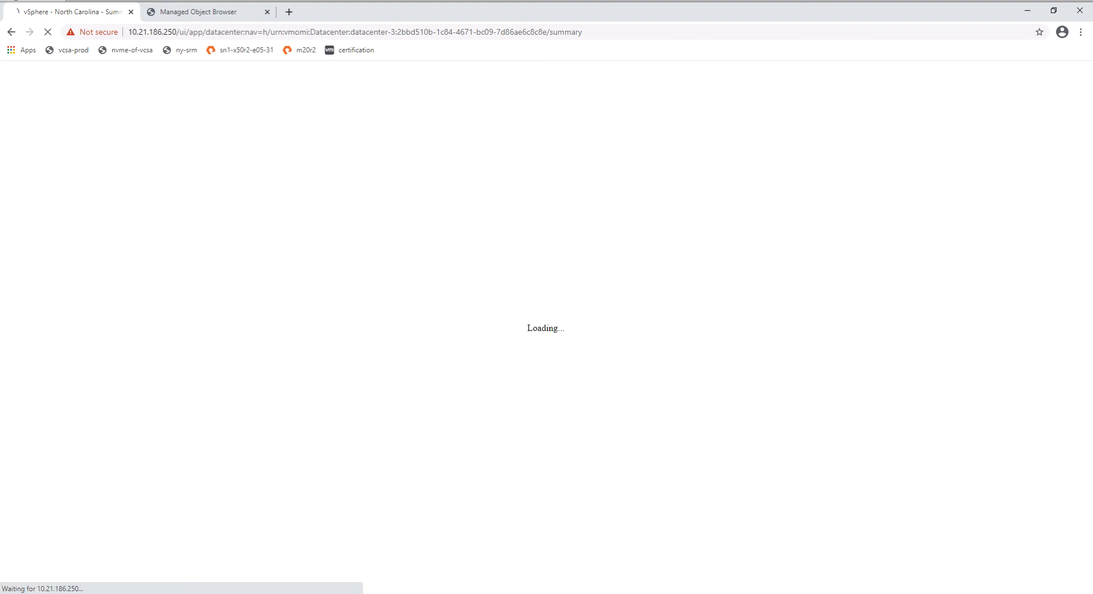